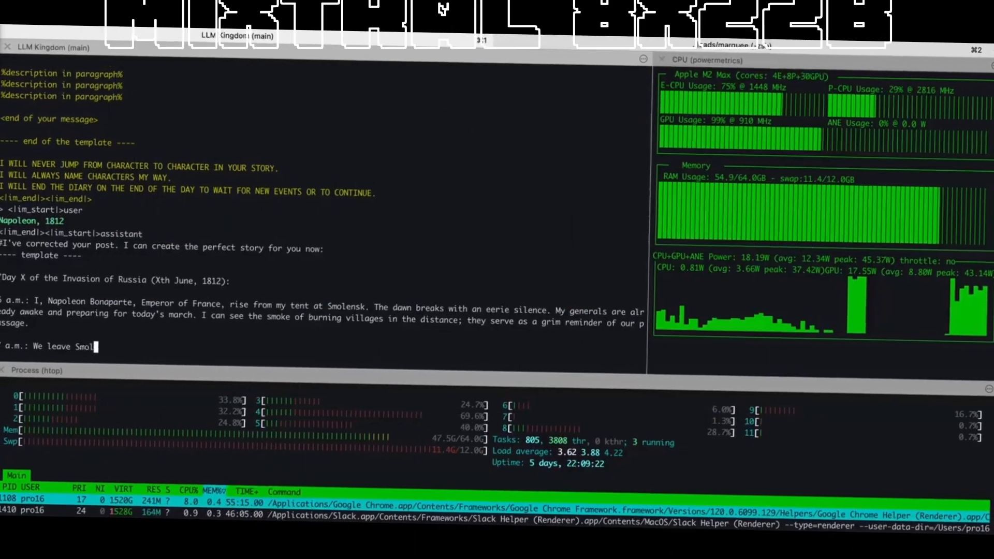
# Let the model stream the diary's march east, the stumbling horse and the stray dogs passages.
pyautogui.write('ensk and begin marching east')
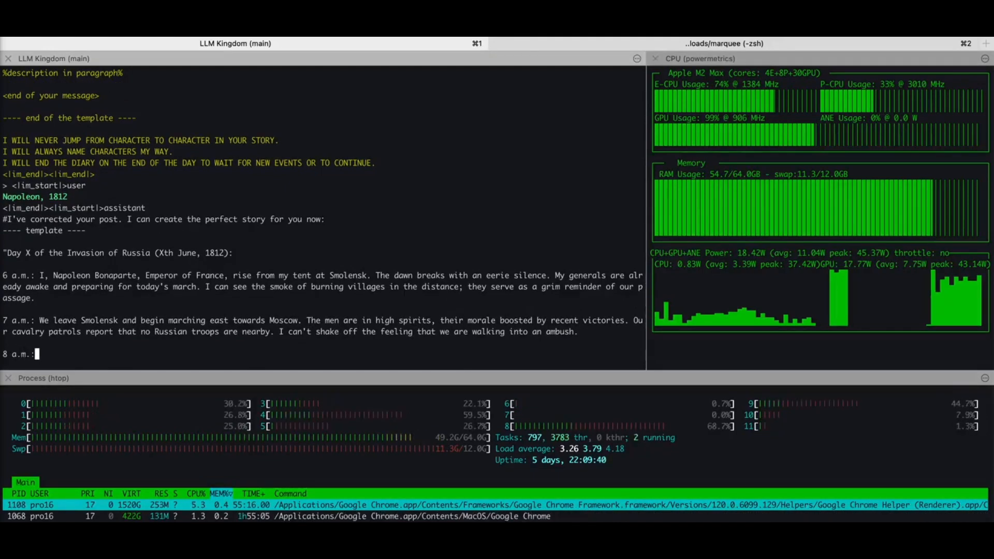
pyautogui.write('My horse stumbles upon a small')
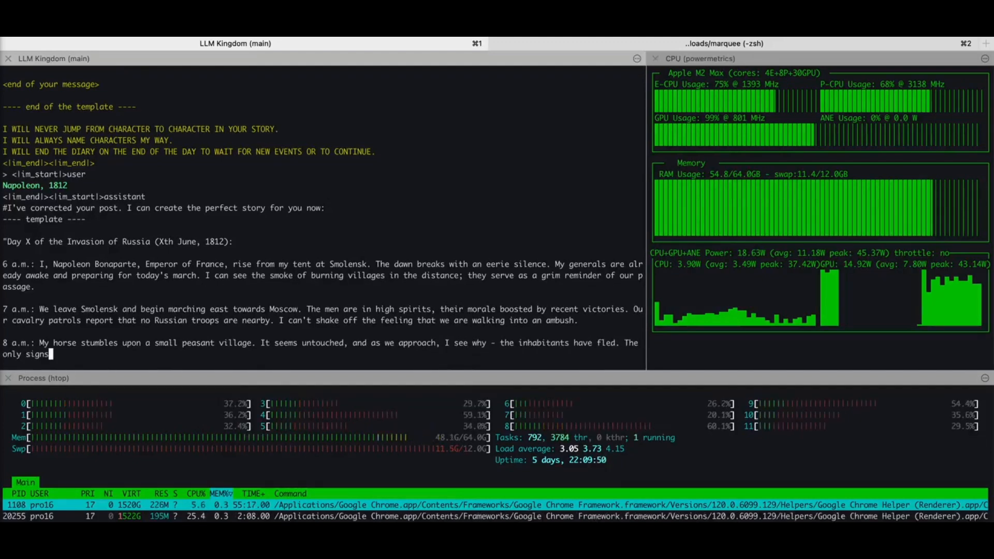
pyautogui.write('of life are a few stray dogs')
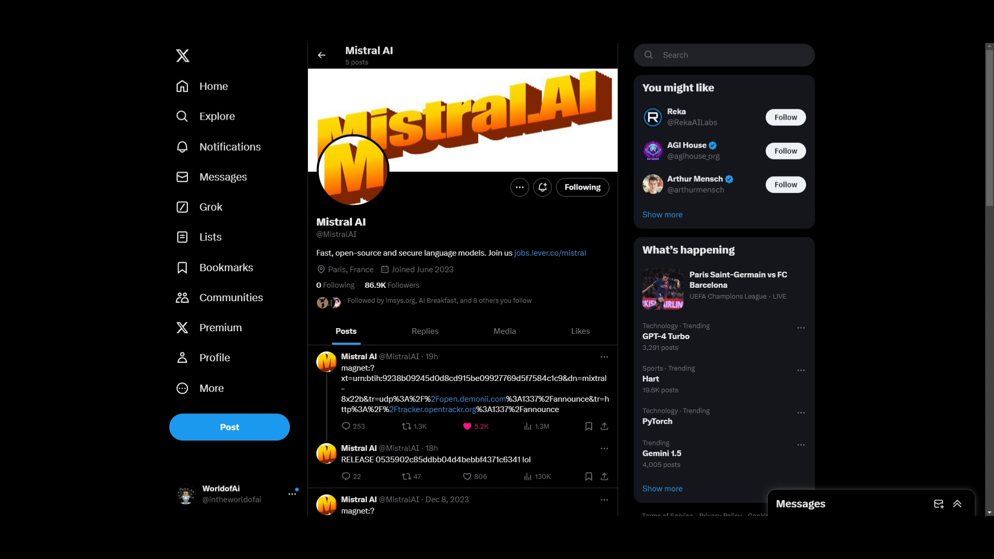
pyautogui.moveTo(449, 310)
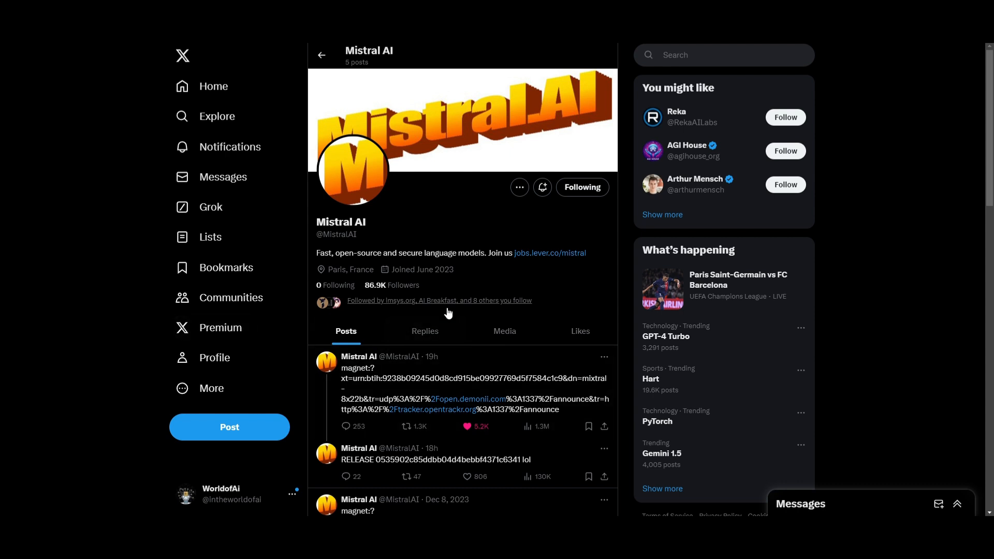
pyautogui.scroll(-3)
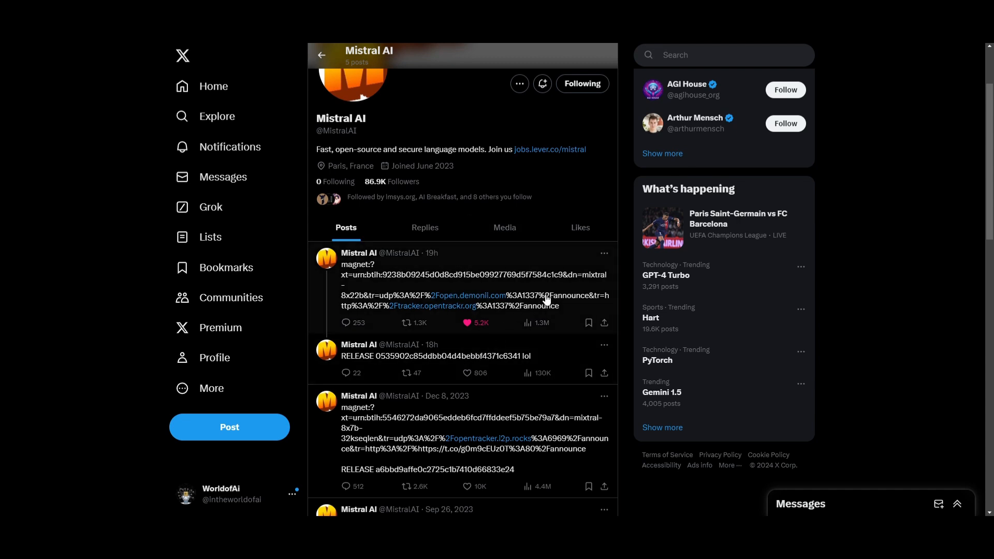
pyautogui.moveTo(535, 297)
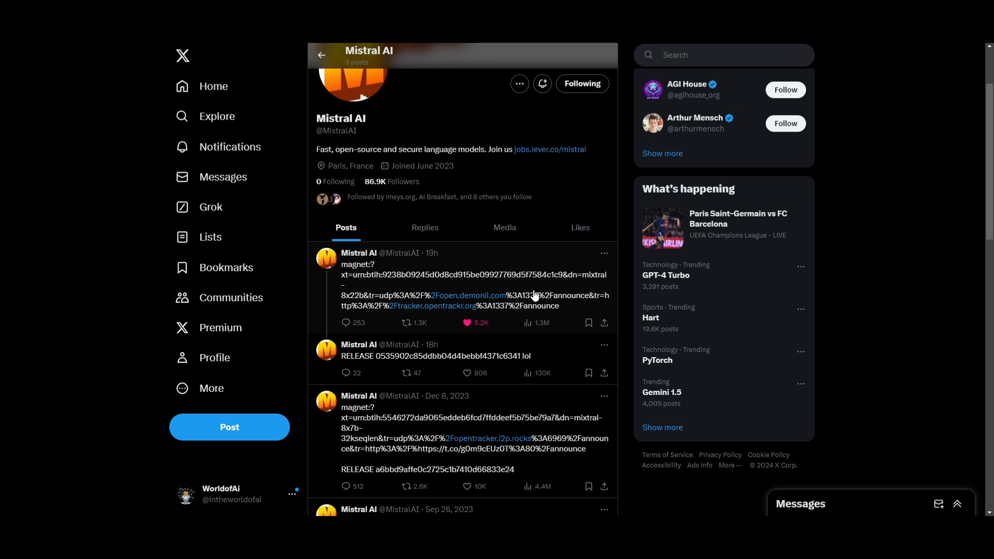
pyautogui.moveTo(502, 294)
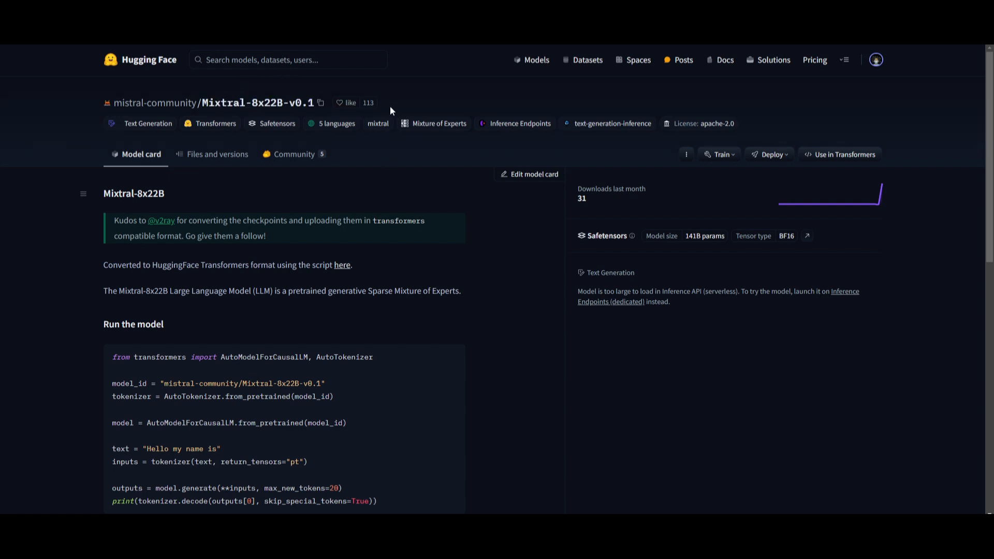
pyautogui.moveTo(396, 111)
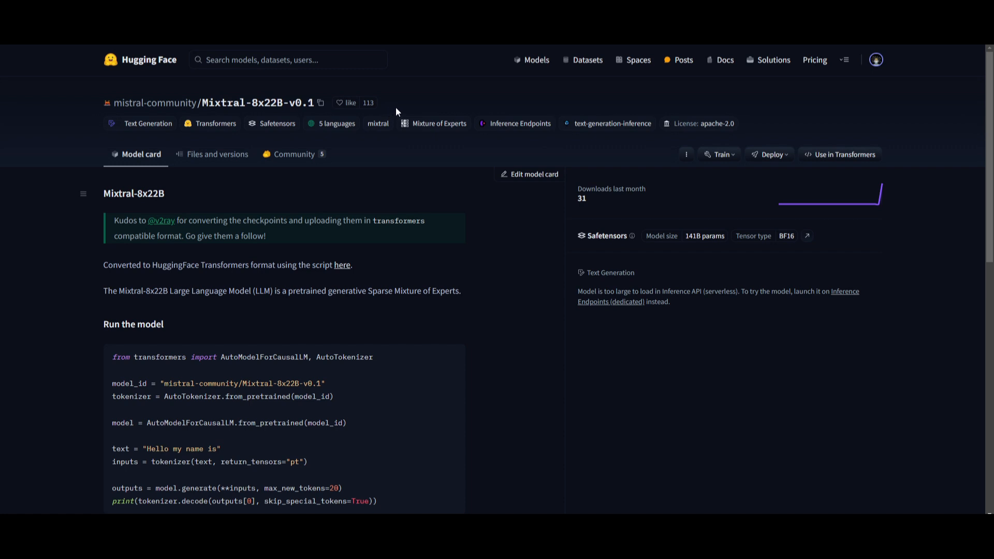
pyautogui.scroll(-3)
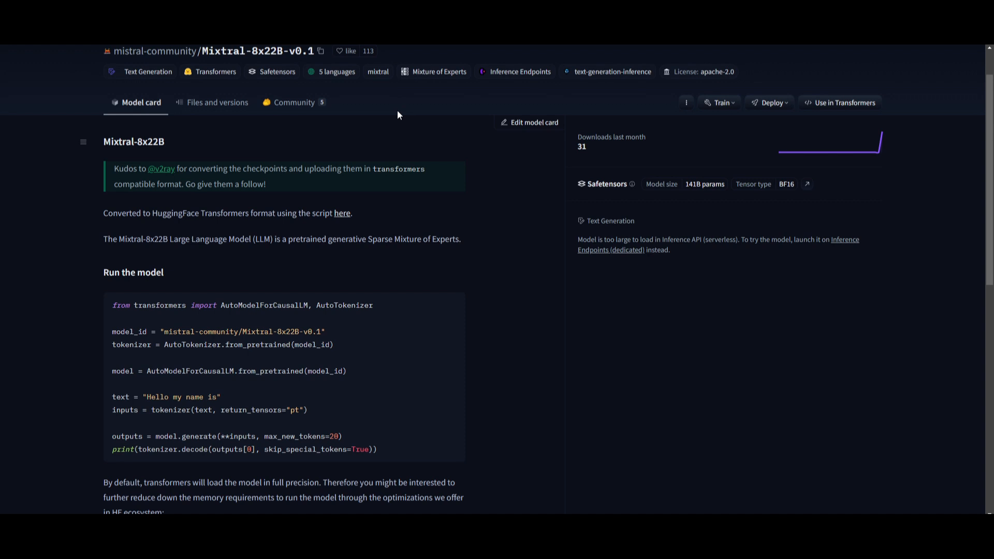
pyautogui.scroll(-3)
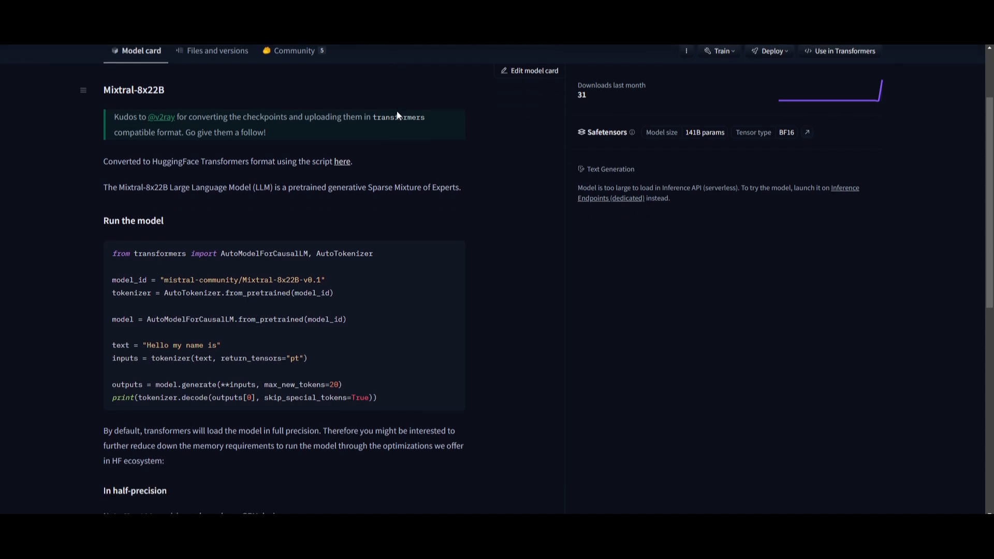
pyautogui.moveTo(377, 187)
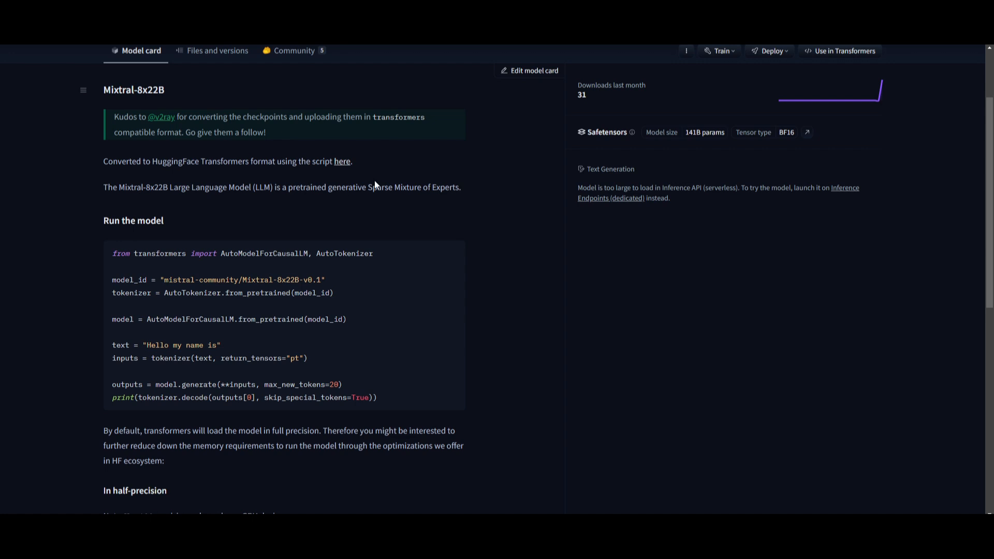
pyautogui.scroll(-3)
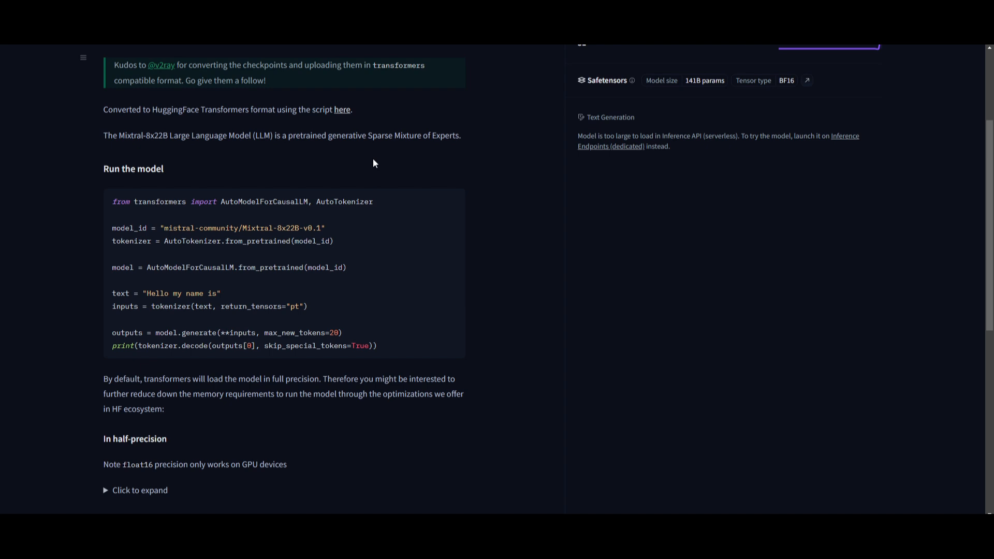
pyautogui.scroll(-3)
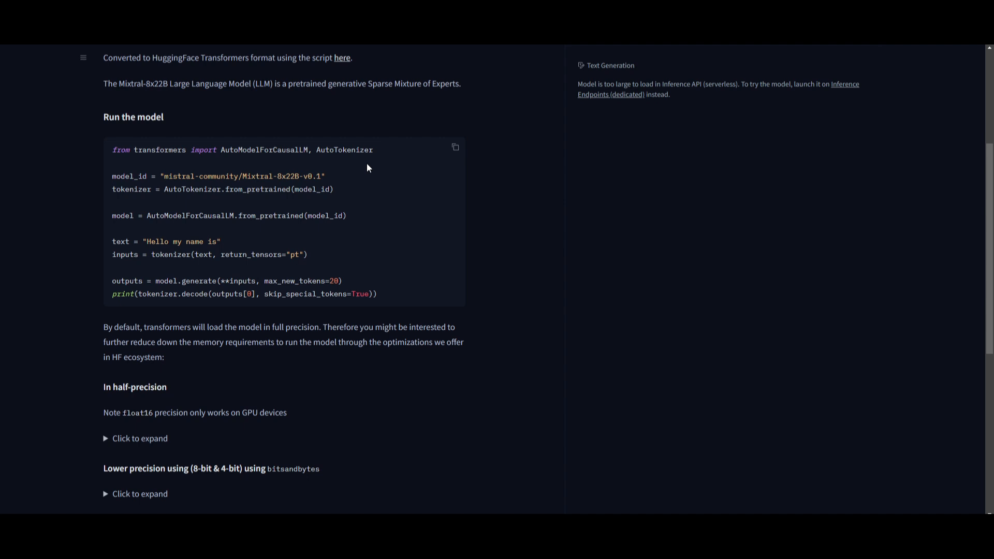
pyautogui.scroll(-3)
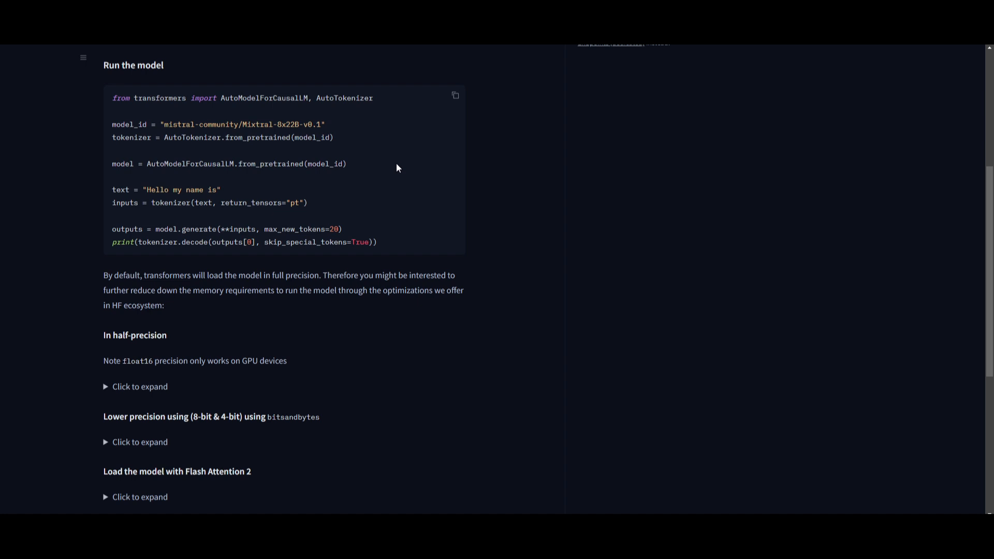
pyautogui.moveTo(394, 192)
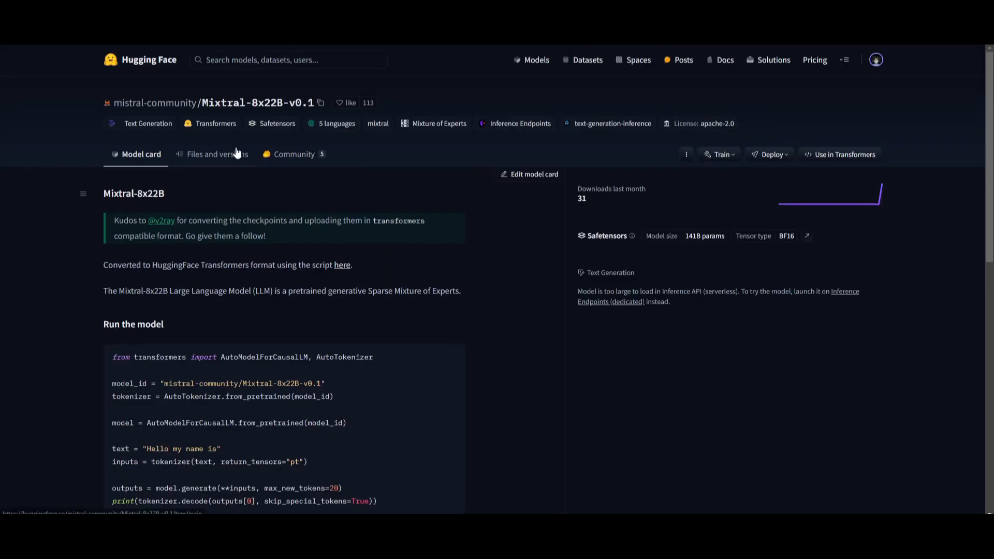
pyautogui.moveTo(142, 118)
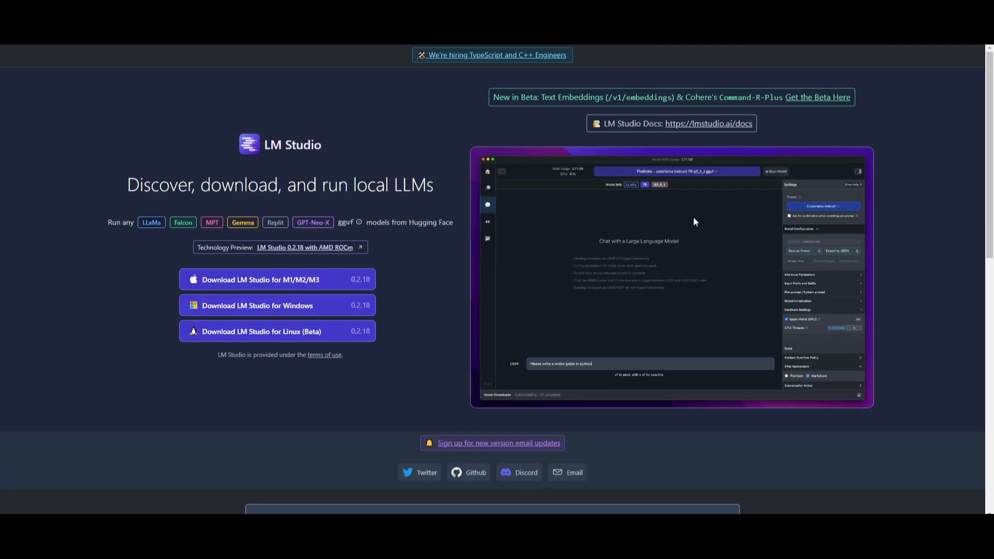
# Move from LM Studio to the vLLM GitHub README and the lm-evaluation-harness repository.
pyautogui.press('Enter')
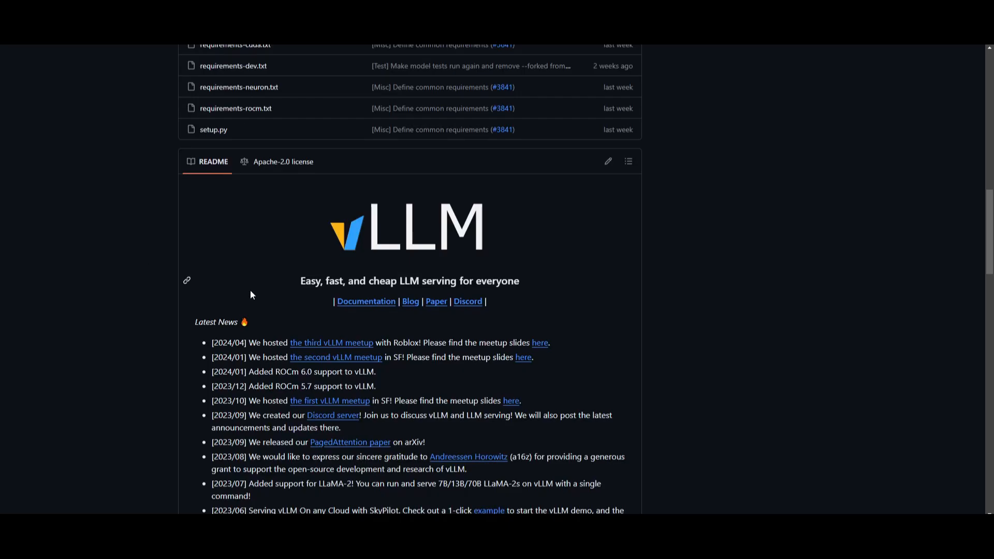
pyautogui.moveTo(285, 281)
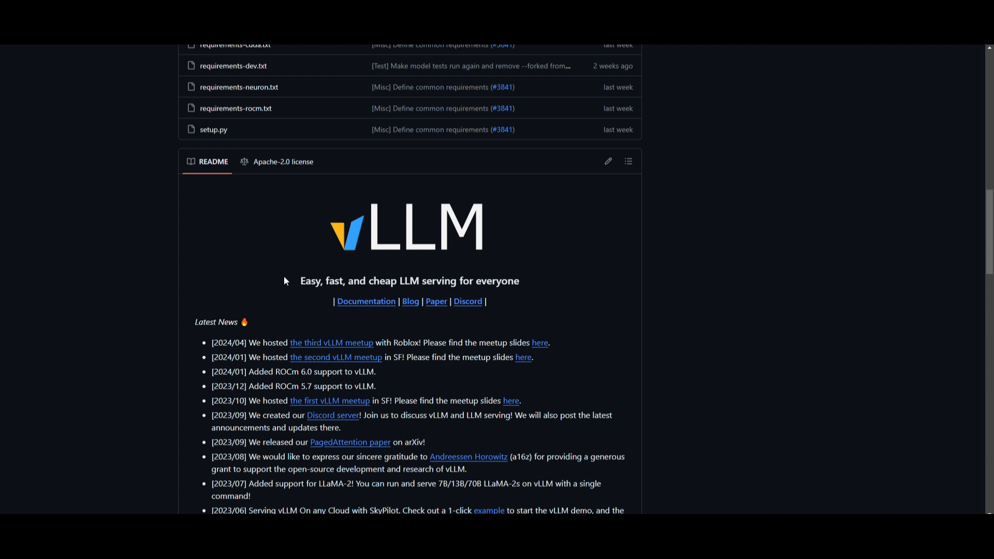
pyautogui.moveTo(596, 275)
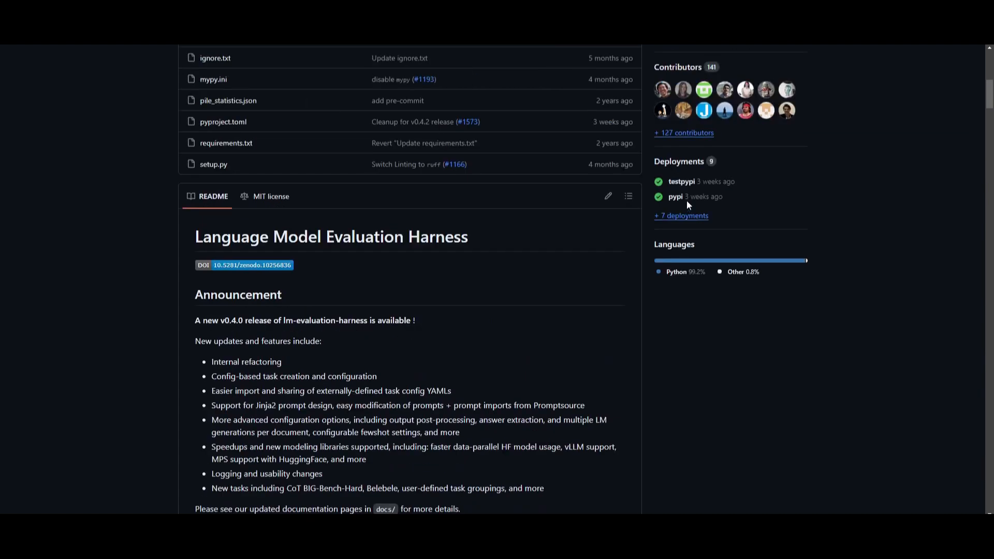
pyautogui.moveTo(480, 212)
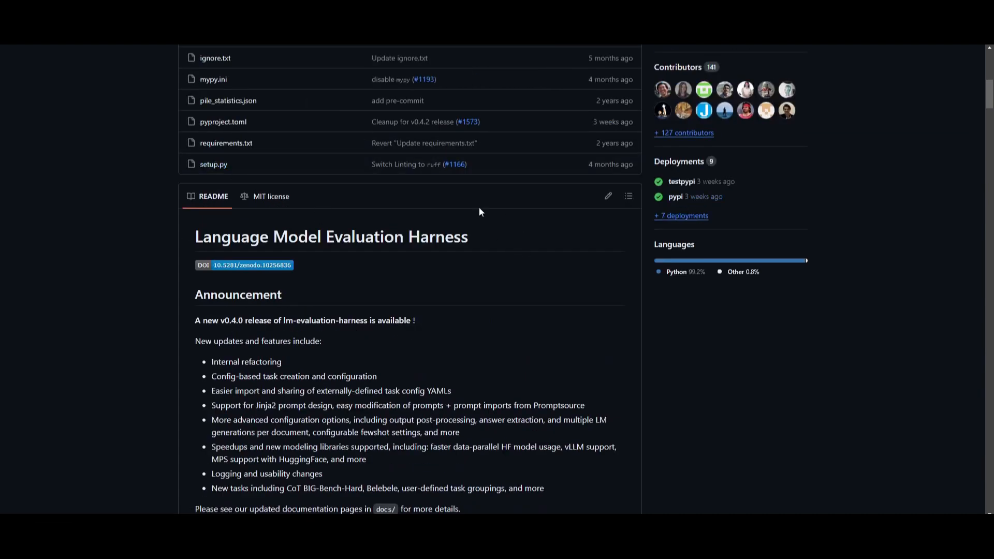
pyautogui.moveTo(347, 213)
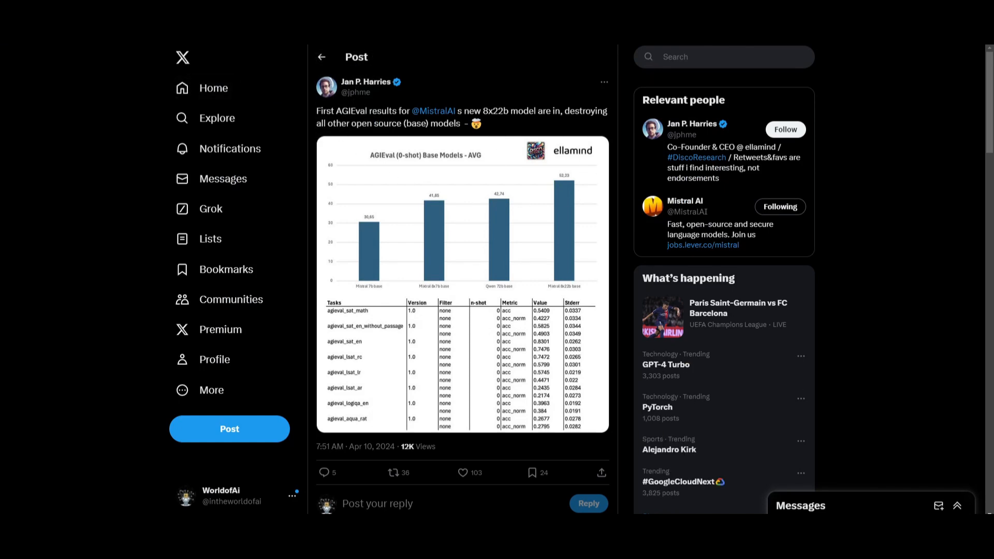
pyautogui.moveTo(519, 120)
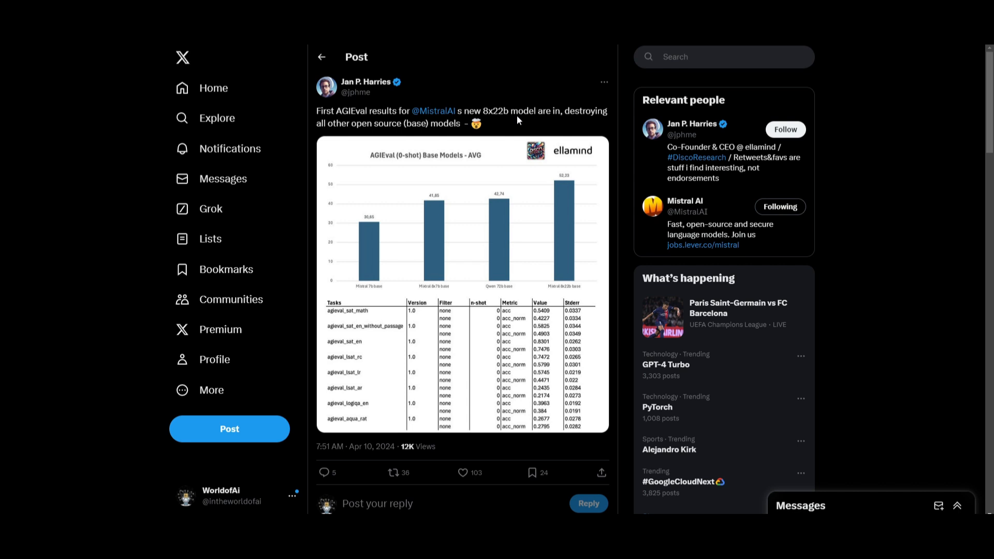
pyautogui.moveTo(328, 134)
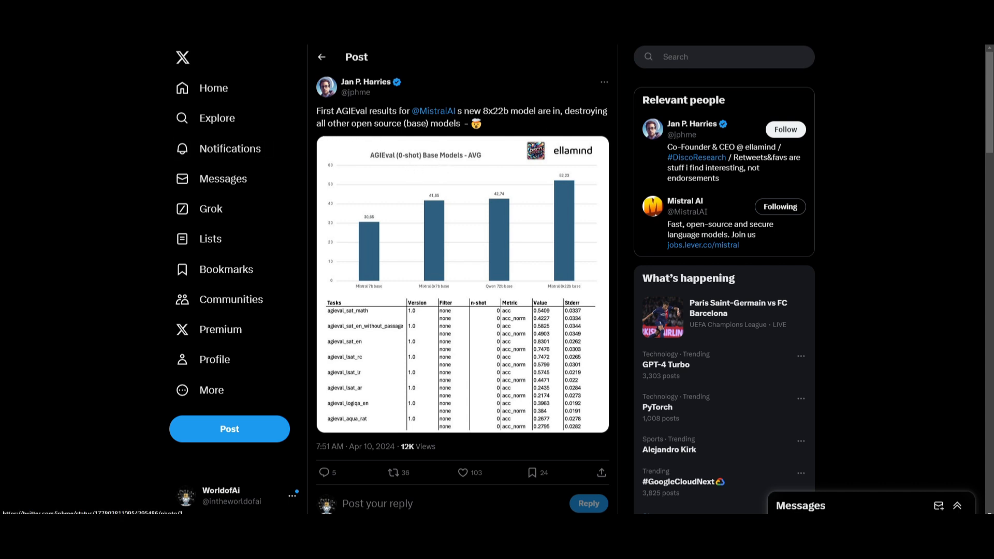
pyautogui.moveTo(406, 260)
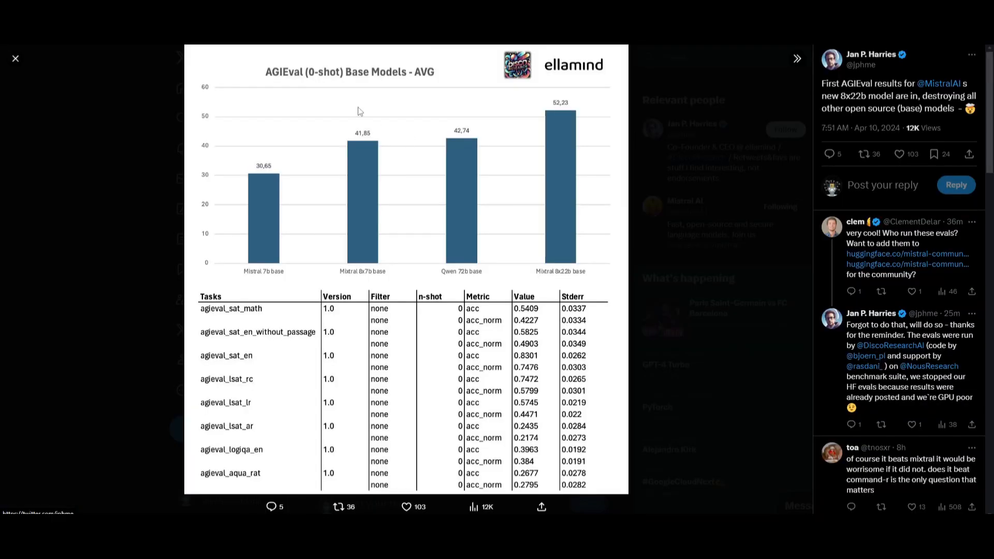
pyautogui.moveTo(487, 124)
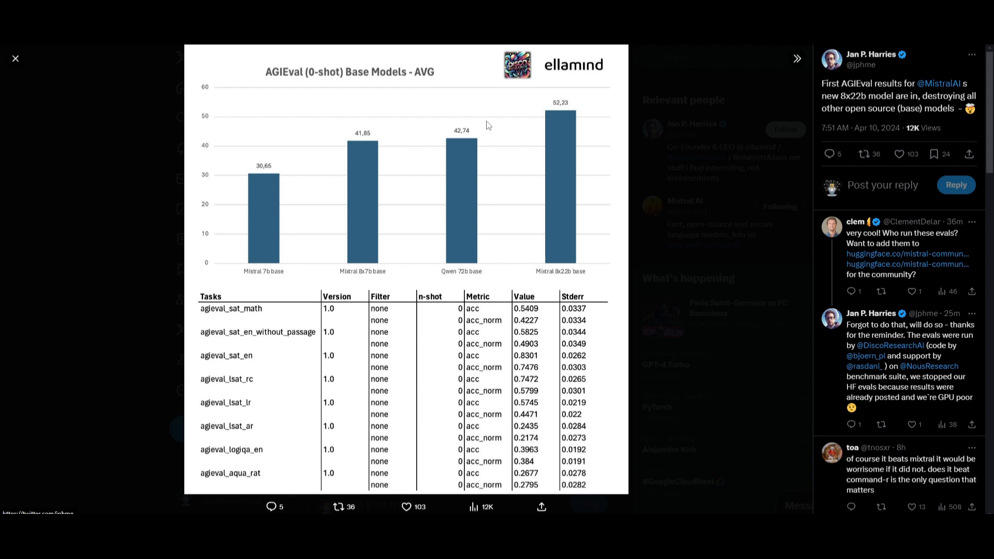
pyautogui.moveTo(182, 417)
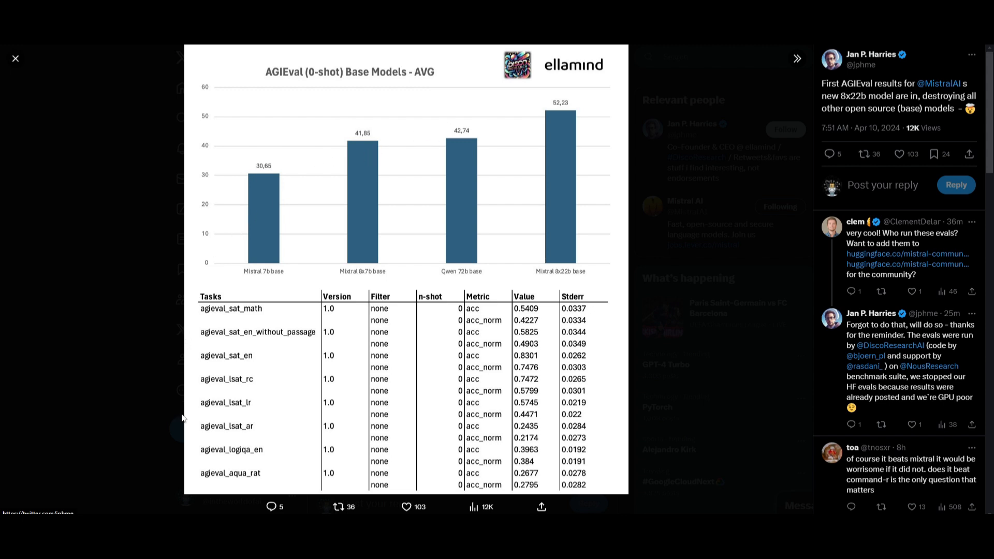
pyautogui.moveTo(668, 227)
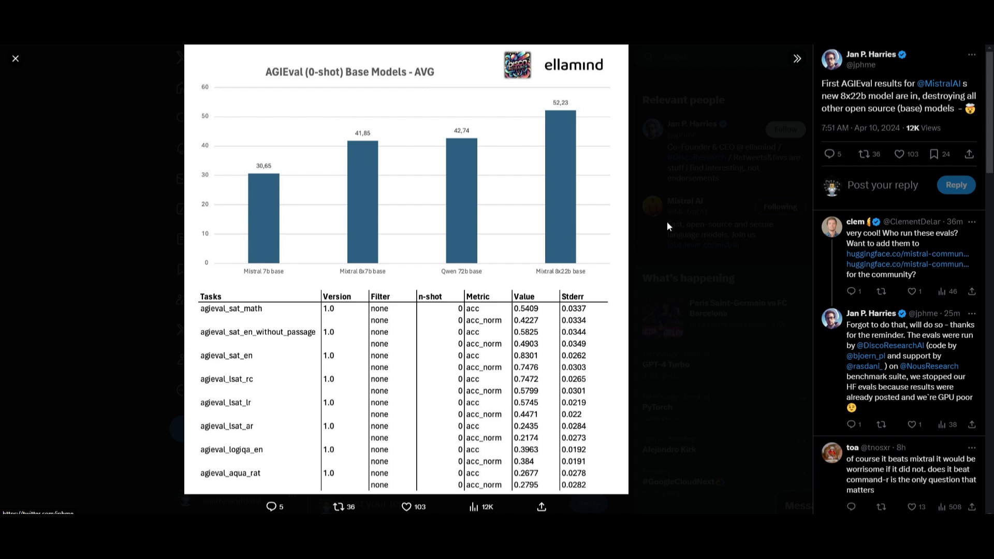
pyautogui.moveTo(603, 444)
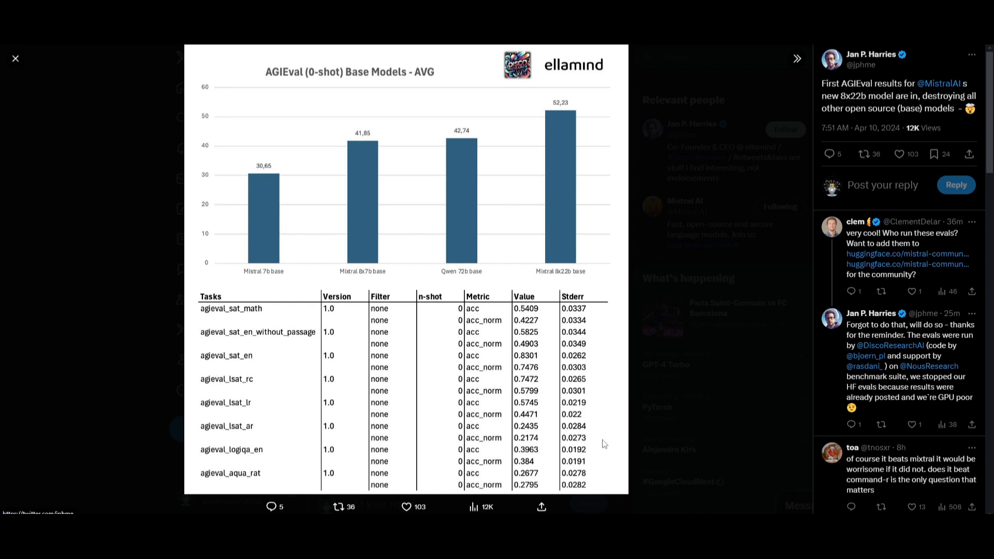
pyautogui.moveTo(386, 187)
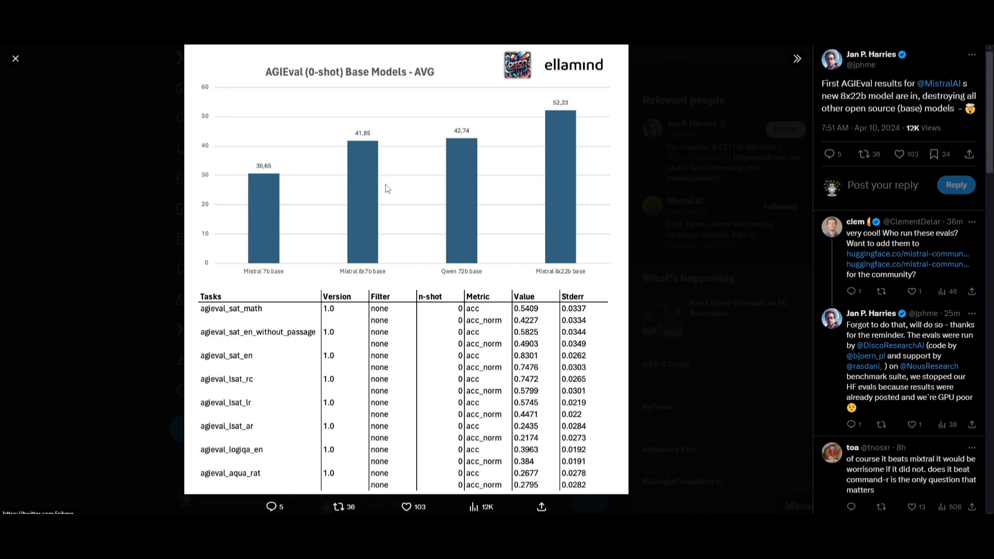
pyautogui.moveTo(469, 279)
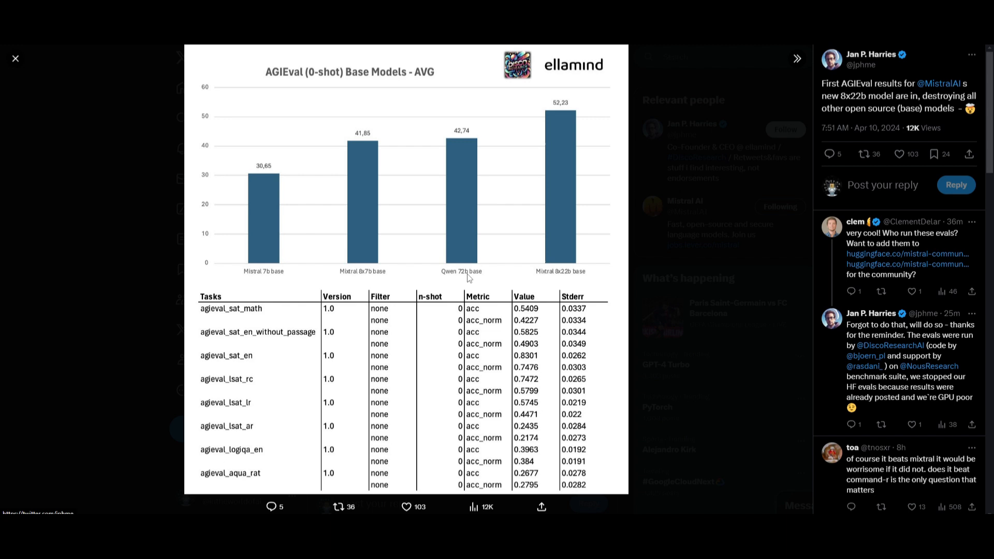
pyautogui.moveTo(329, 256)
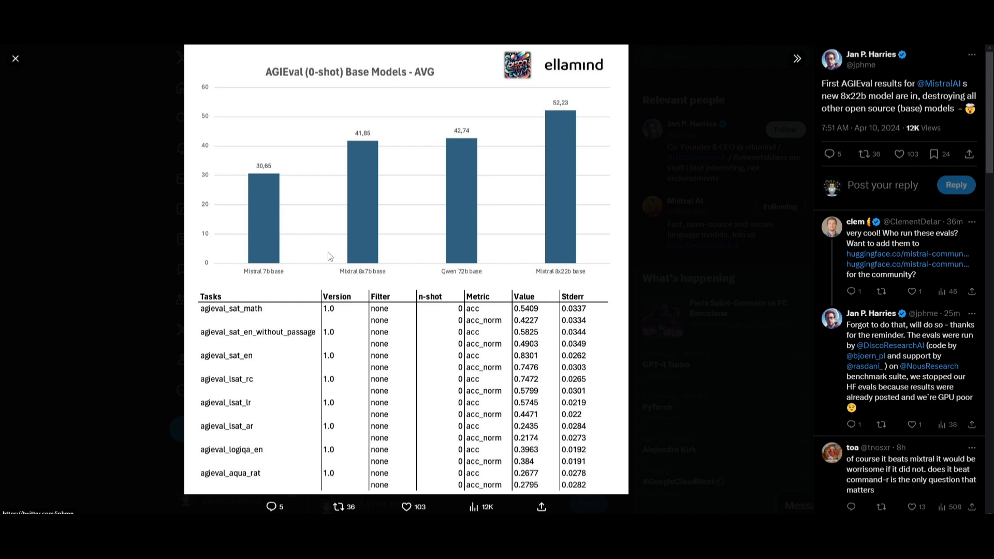
pyautogui.moveTo(261, 277)
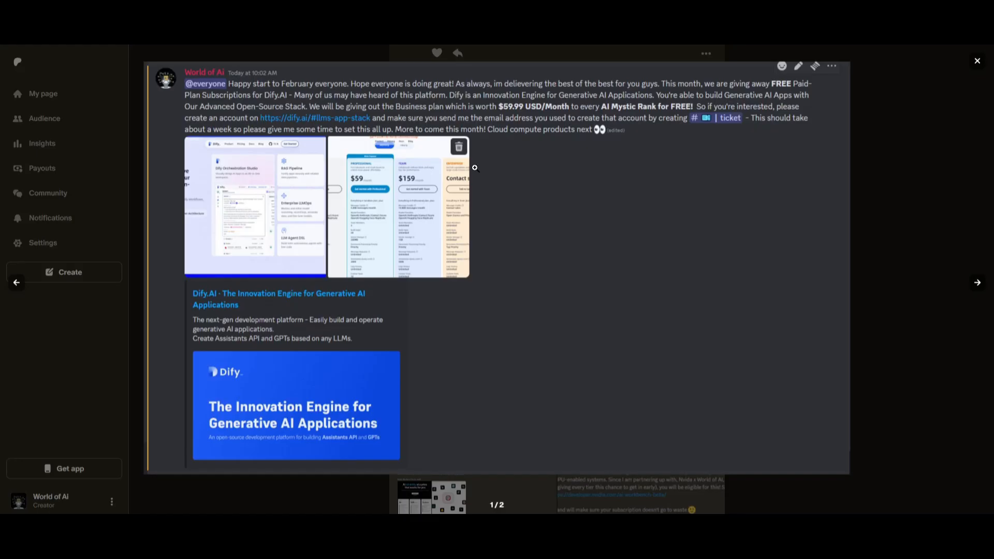
pyautogui.moveTo(977, 284)
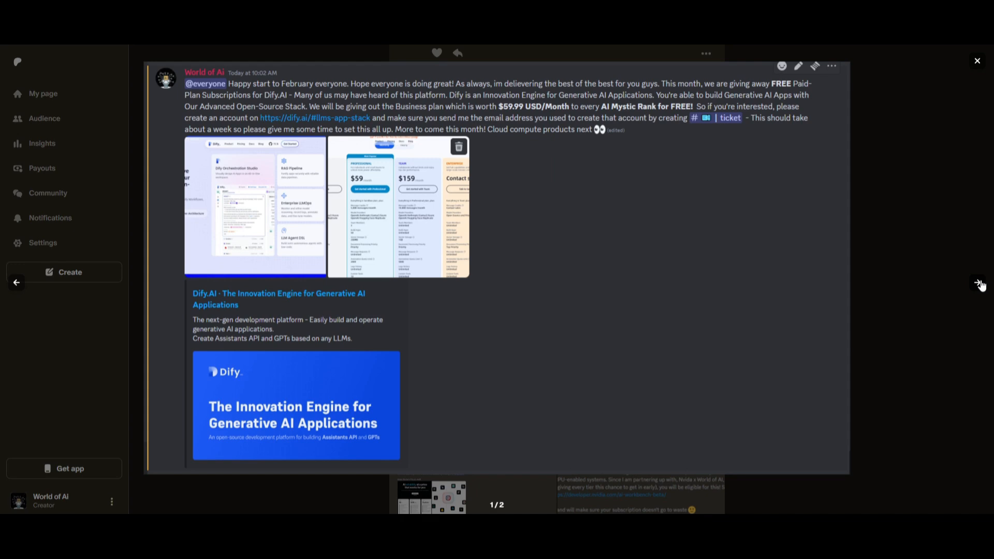
# Step through the AnythingLLM and Voiceflow giveaways to the BentoML, Bright Data and NexusGPT post.
pyautogui.click(977, 283)
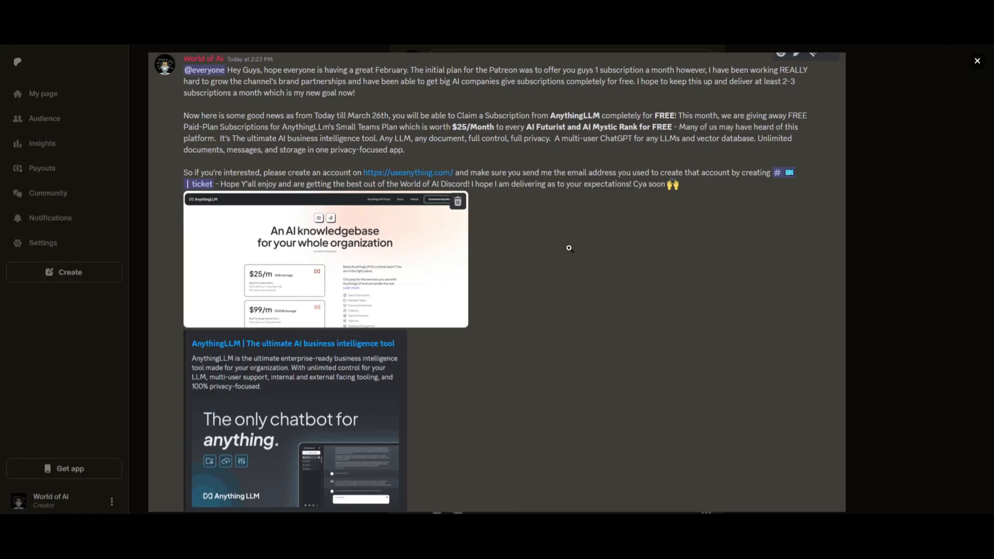
pyautogui.moveTo(919, 245)
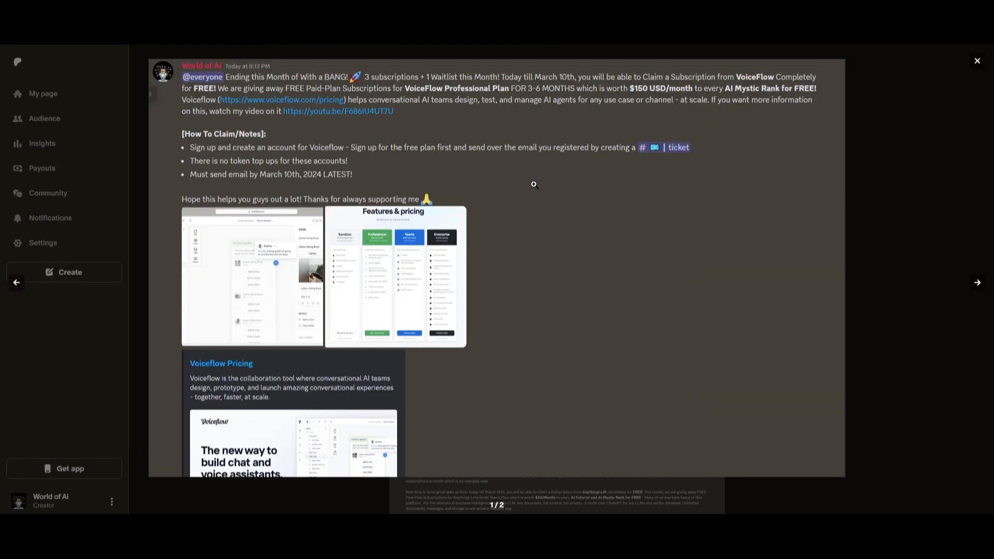
pyautogui.click(395, 277)
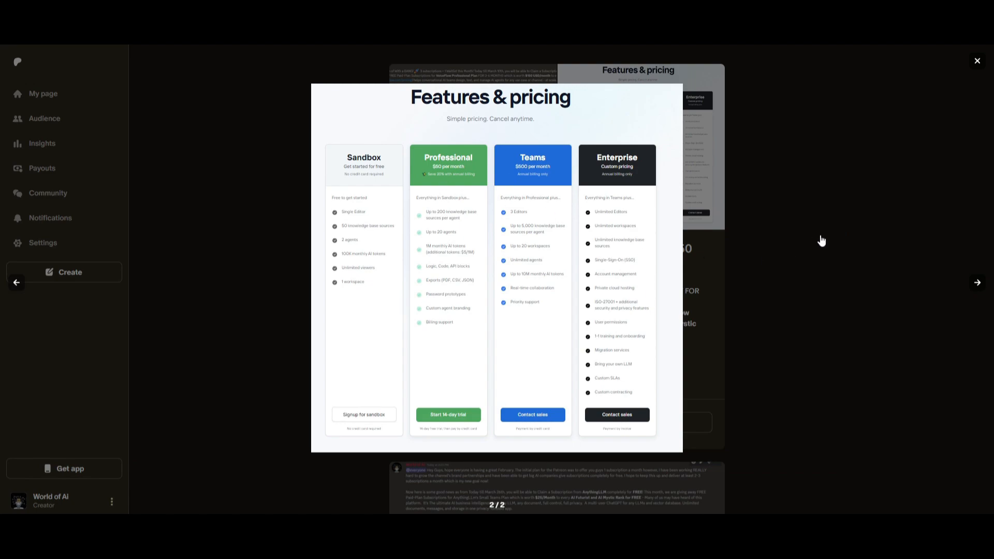
pyautogui.click(977, 60)
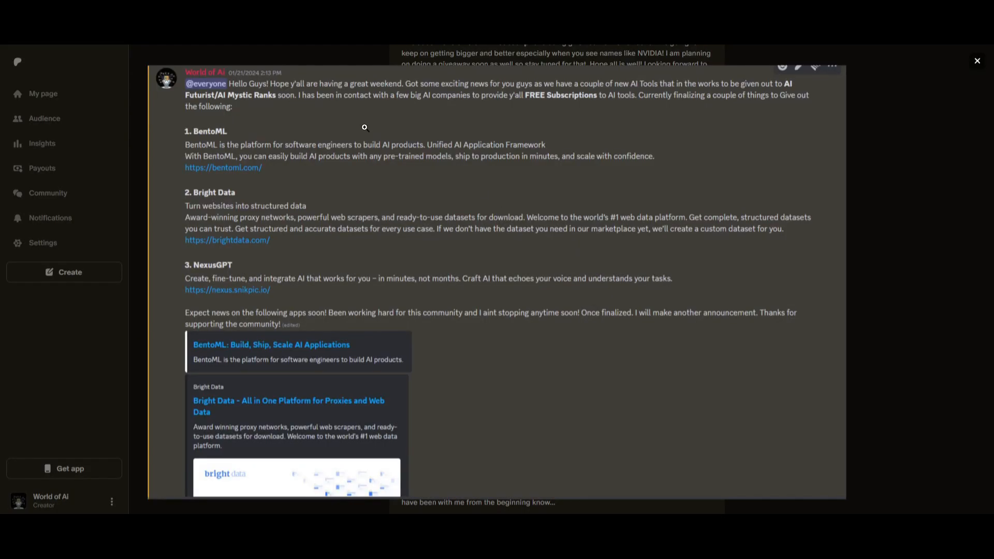
pyautogui.moveTo(155, 326)
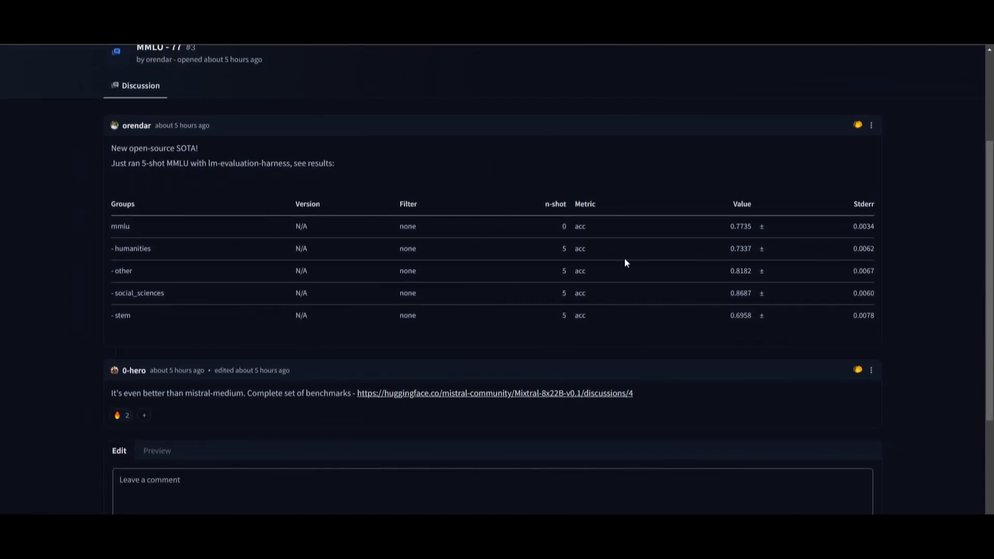
pyautogui.moveTo(462, 83)
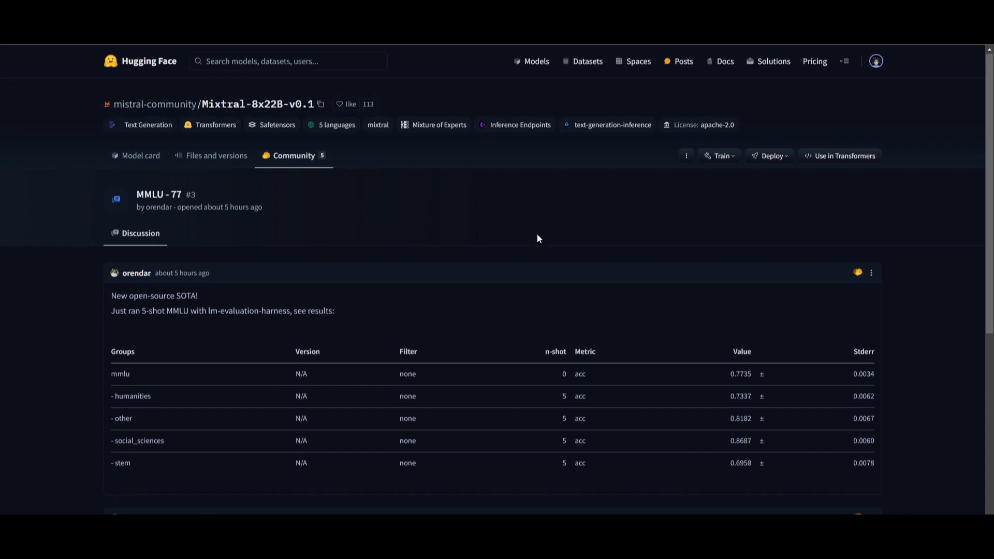
# Scroll the Mixtral-8x22B discussion from the MMLU ~77 results to the benchmark comparison table.
pyautogui.scroll(-3)
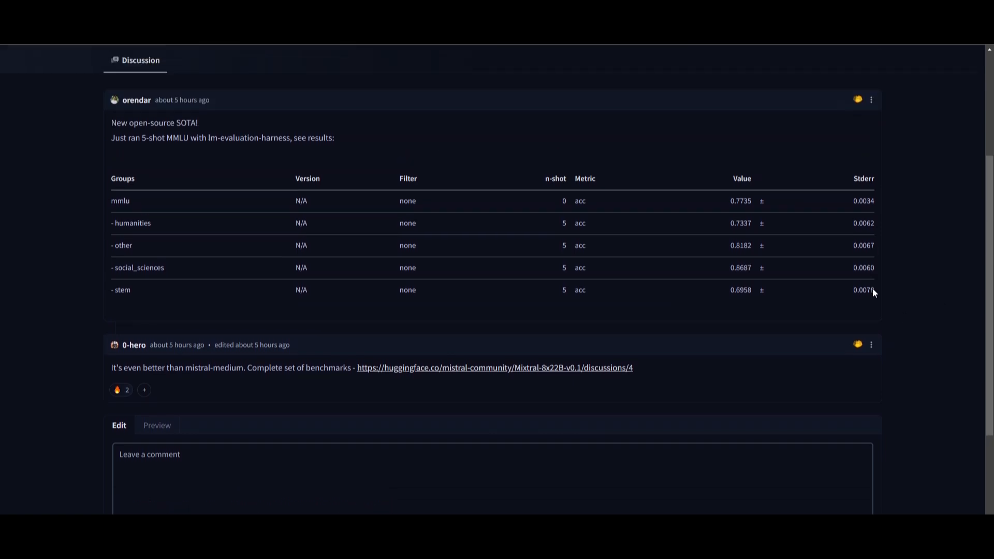
pyautogui.scroll(3)
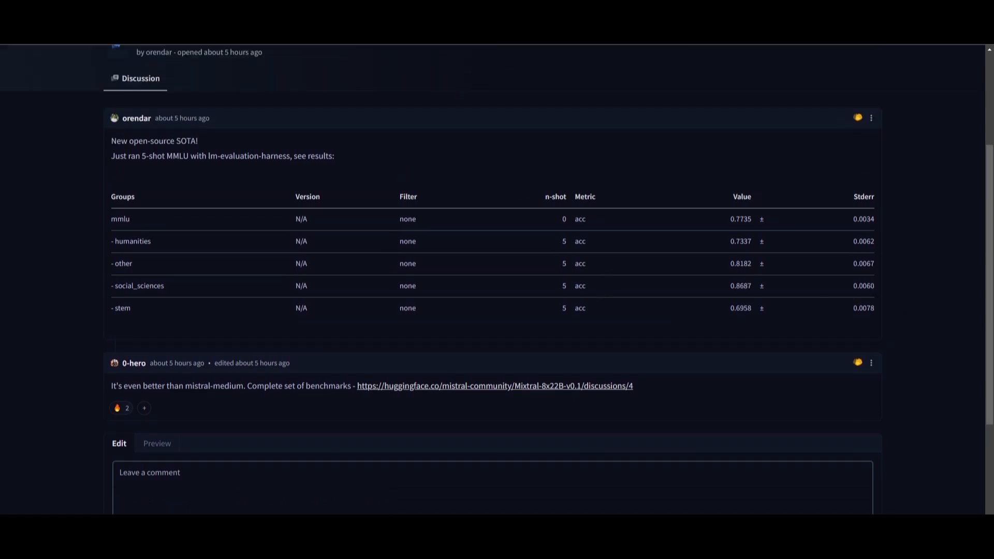
pyautogui.scroll(-3)
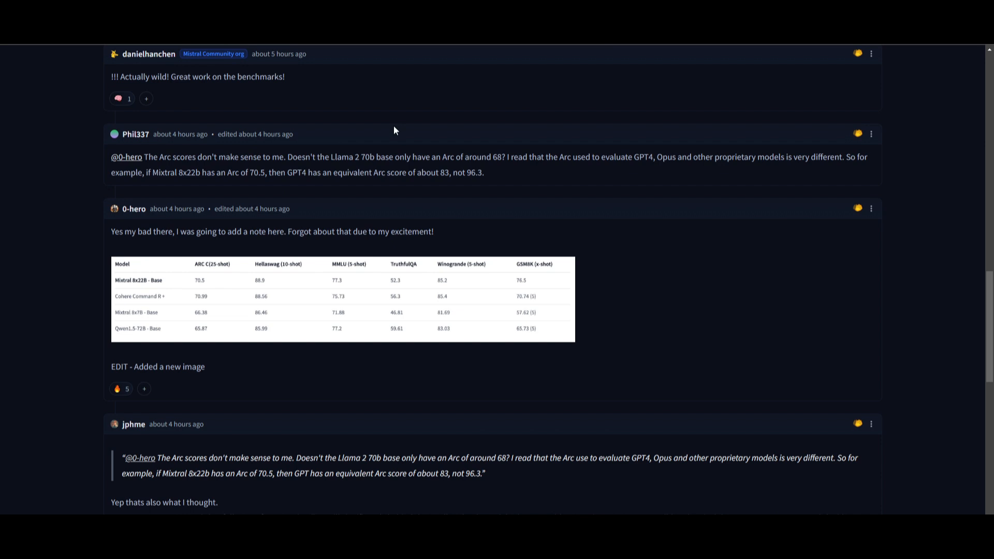
pyautogui.moveTo(163, 287)
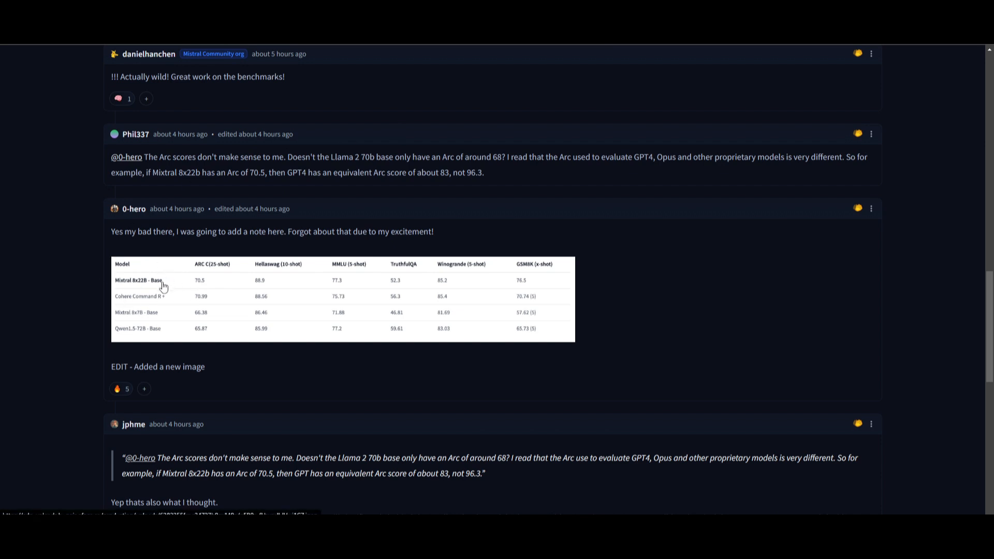
pyautogui.moveTo(179, 285)
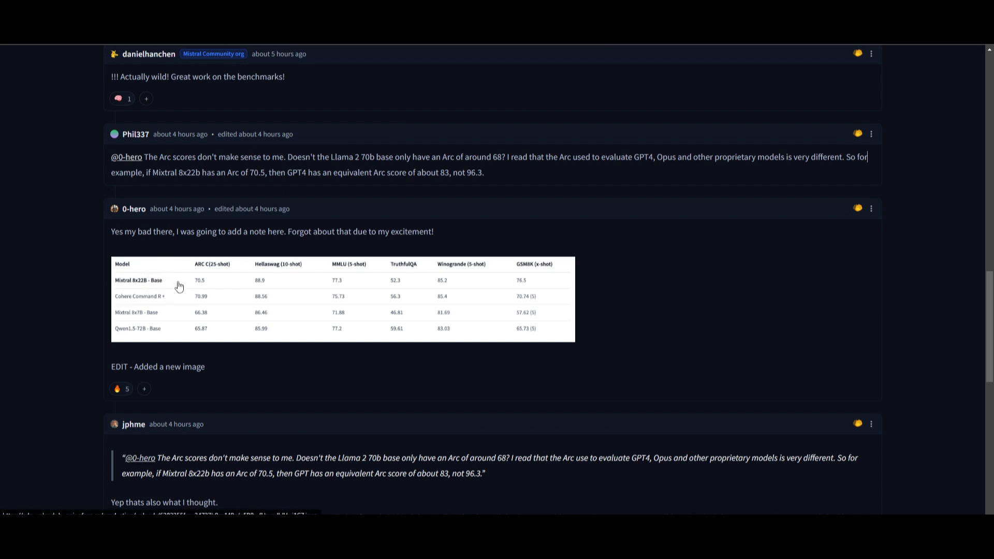
pyautogui.moveTo(173, 269)
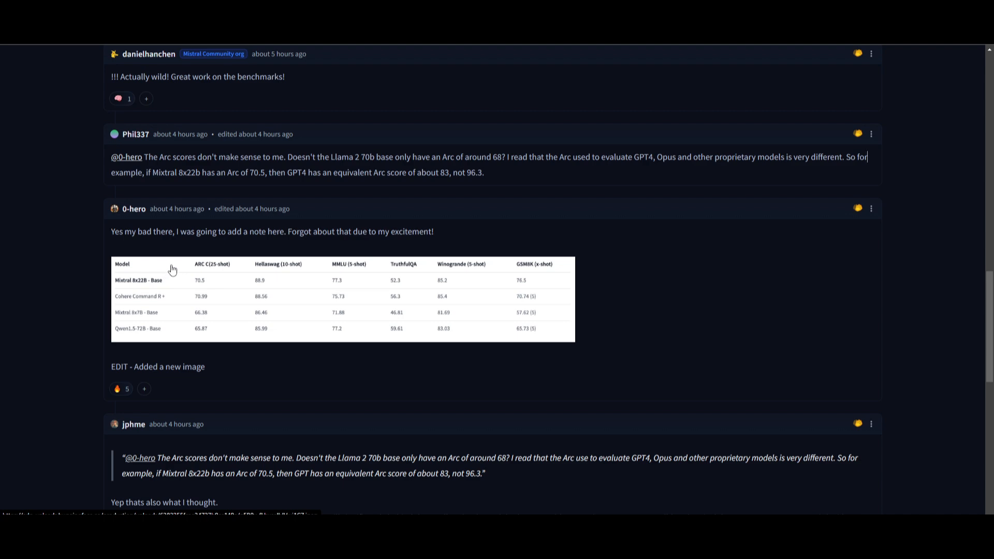
pyautogui.moveTo(336, 381)
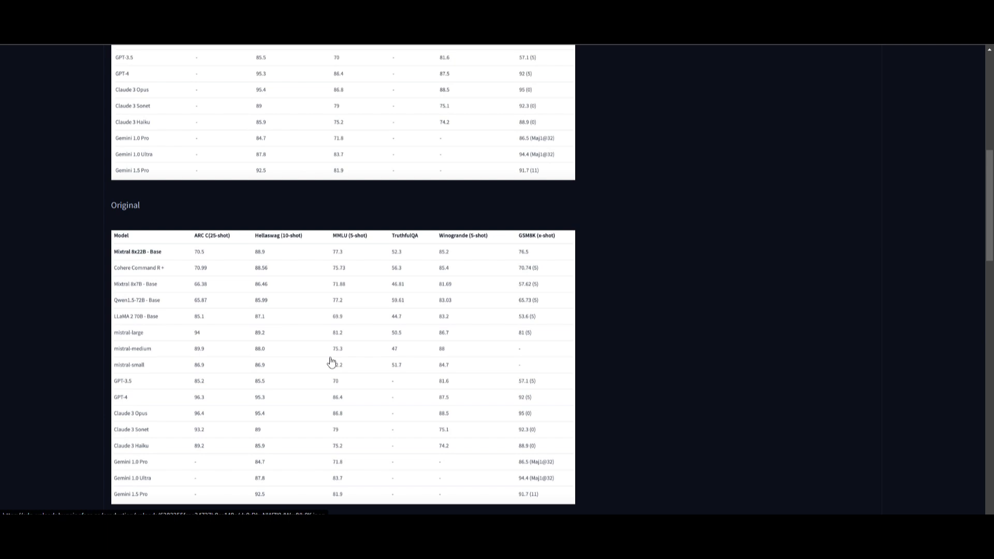
# Scroll up to the Updated ARC table comparing Mixtral 8x22B with GPT-4, Claude 3 and Gemini.
pyautogui.scroll(3)
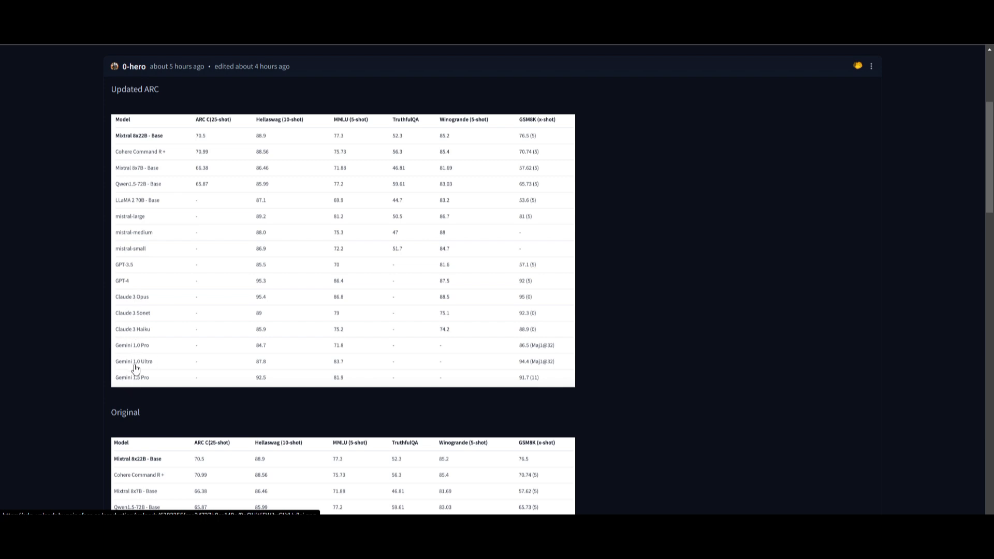
pyautogui.moveTo(269, 151)
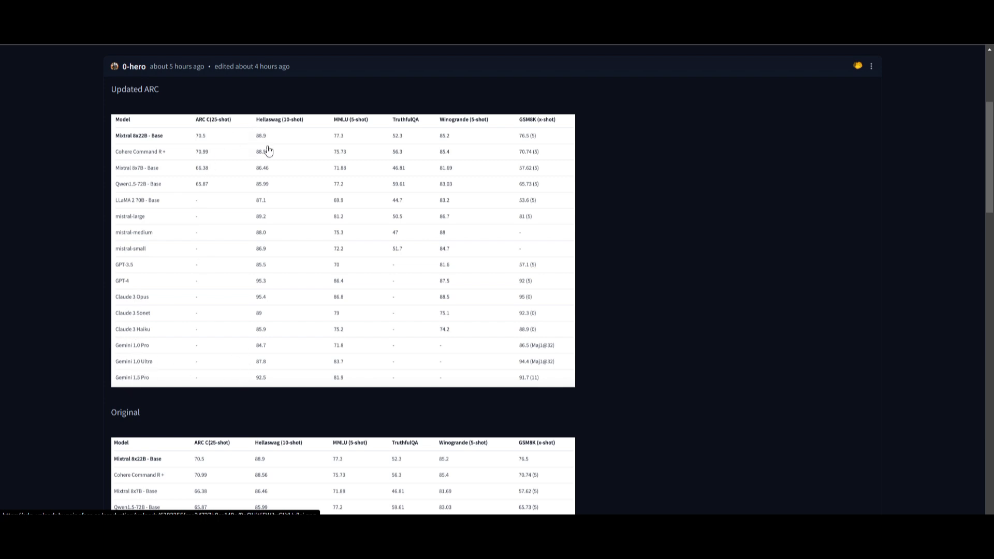
pyautogui.moveTo(341, 341)
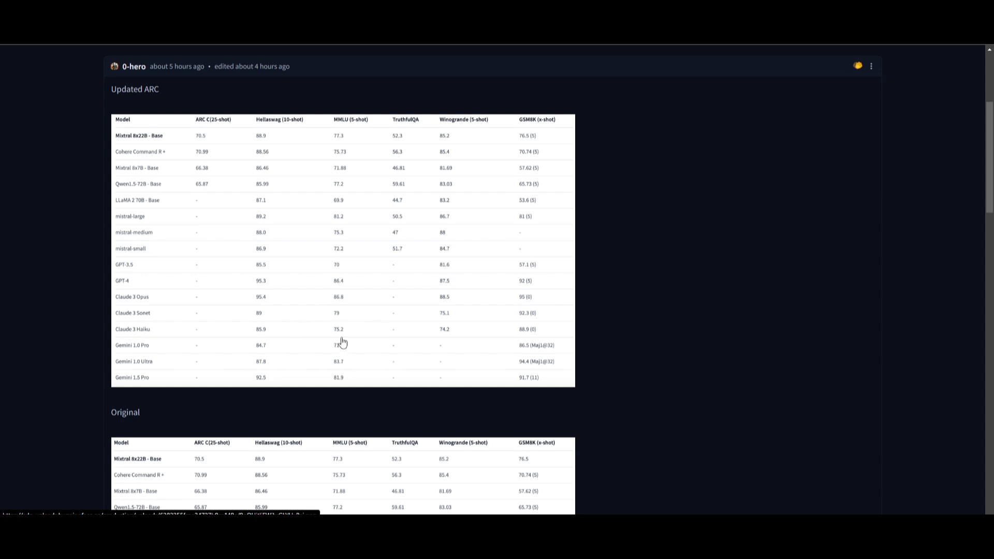
pyautogui.moveTo(216, 363)
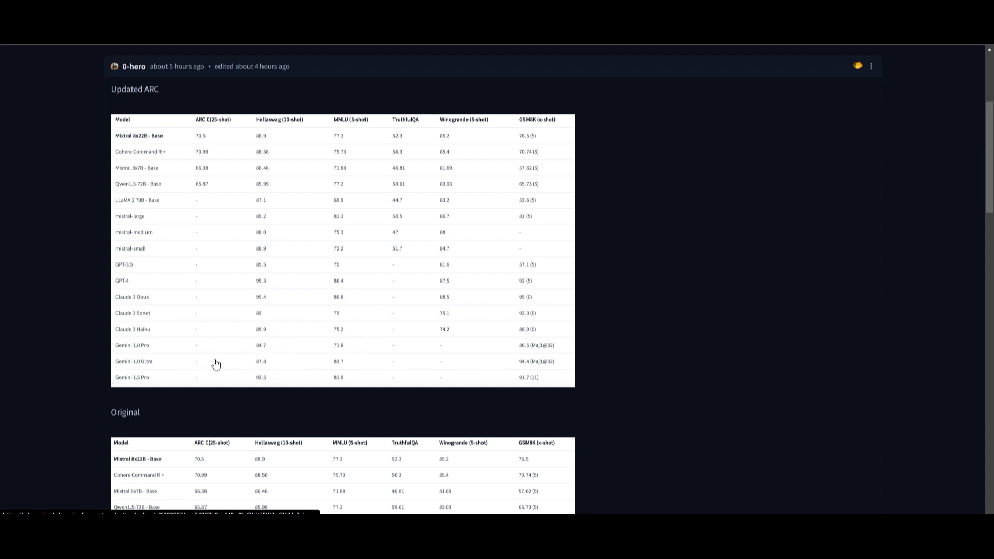
pyautogui.moveTo(135, 305)
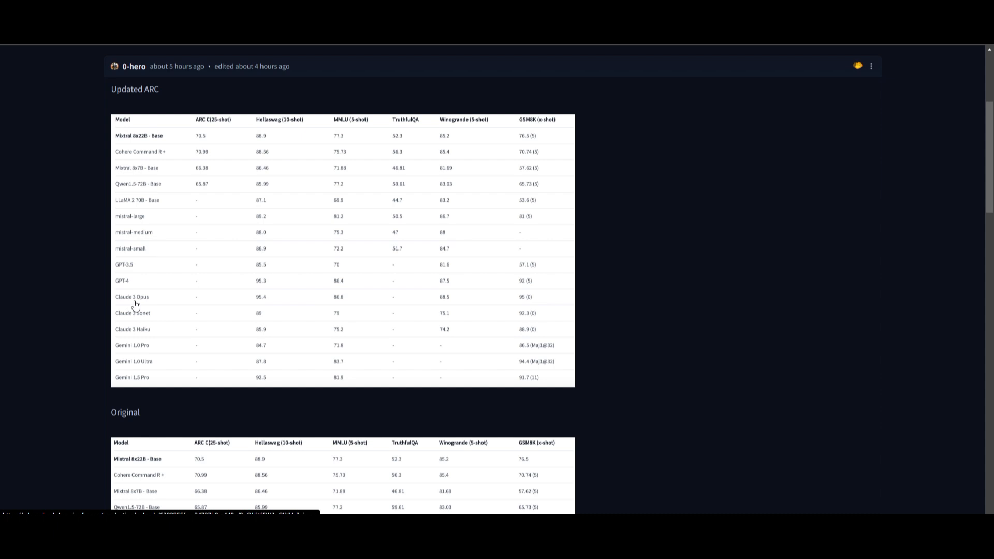
pyautogui.moveTo(125, 366)
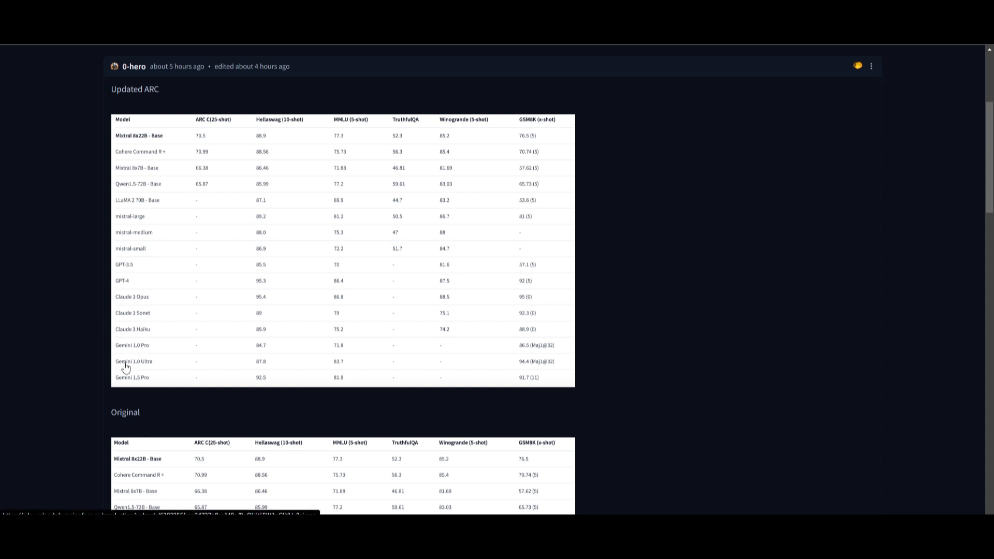
pyautogui.moveTo(127, 328)
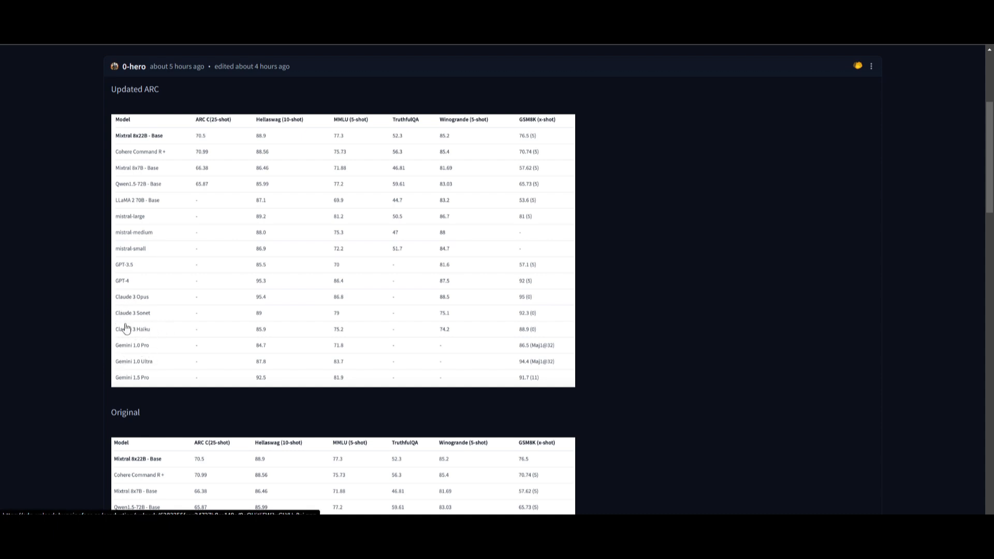
pyautogui.moveTo(244, 164)
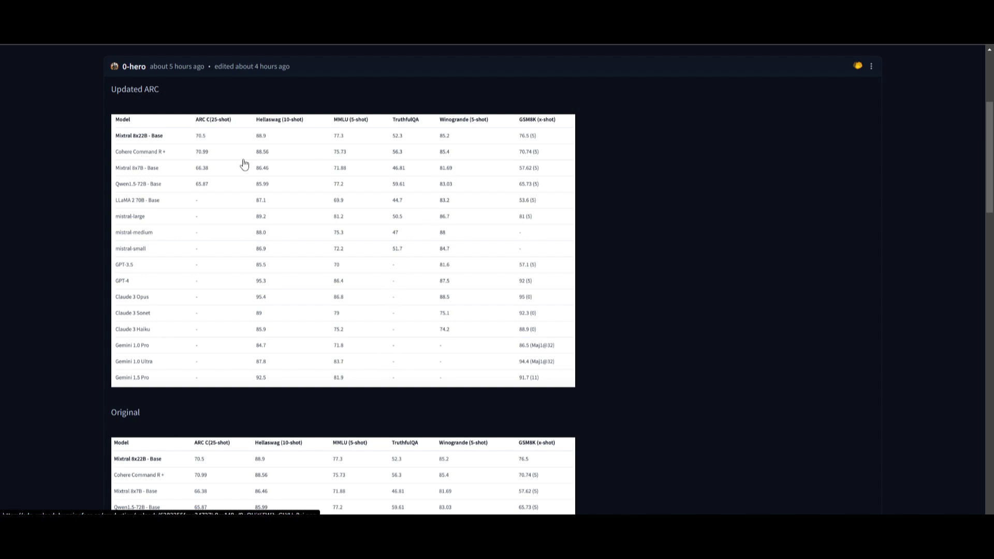
pyautogui.moveTo(341, 256)
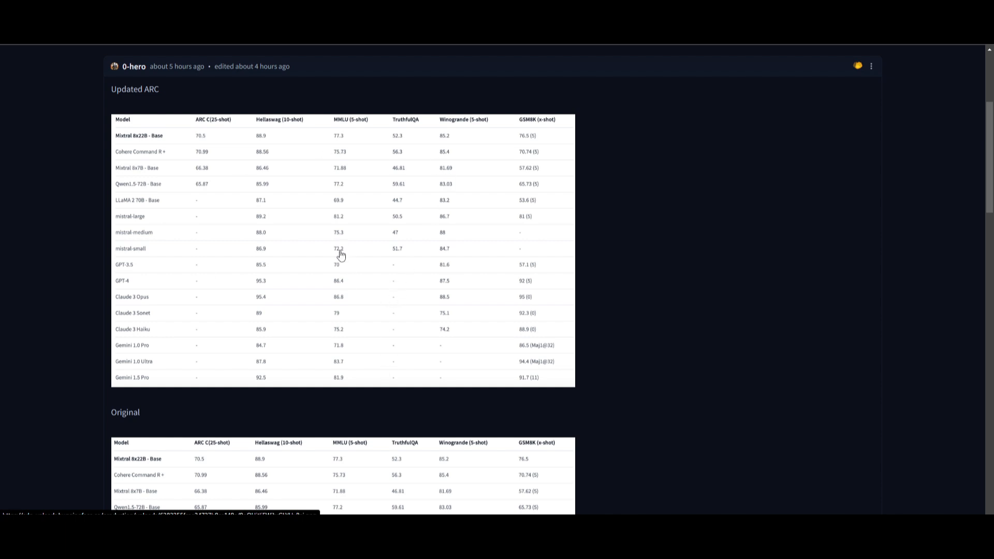
pyautogui.moveTo(715, 262)
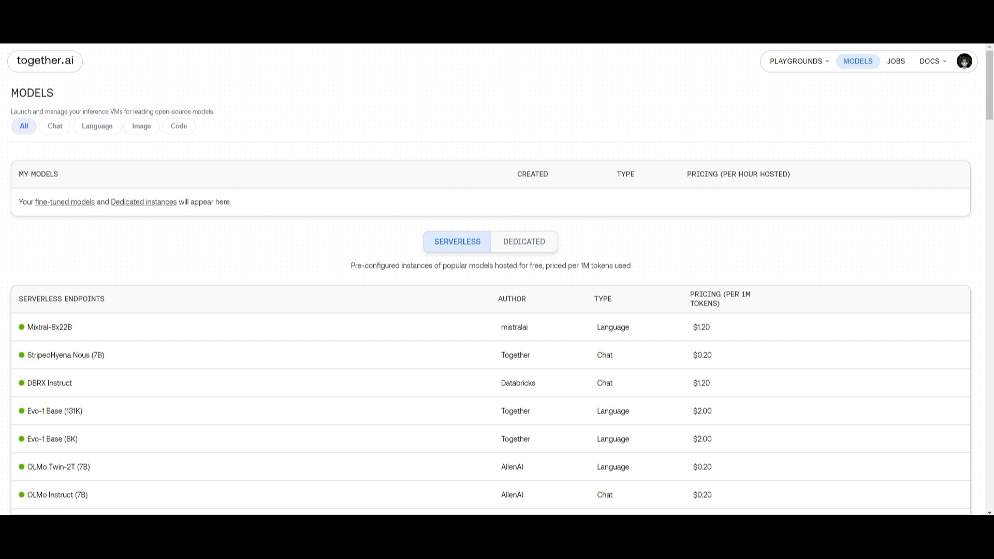
pyautogui.moveTo(120, 154)
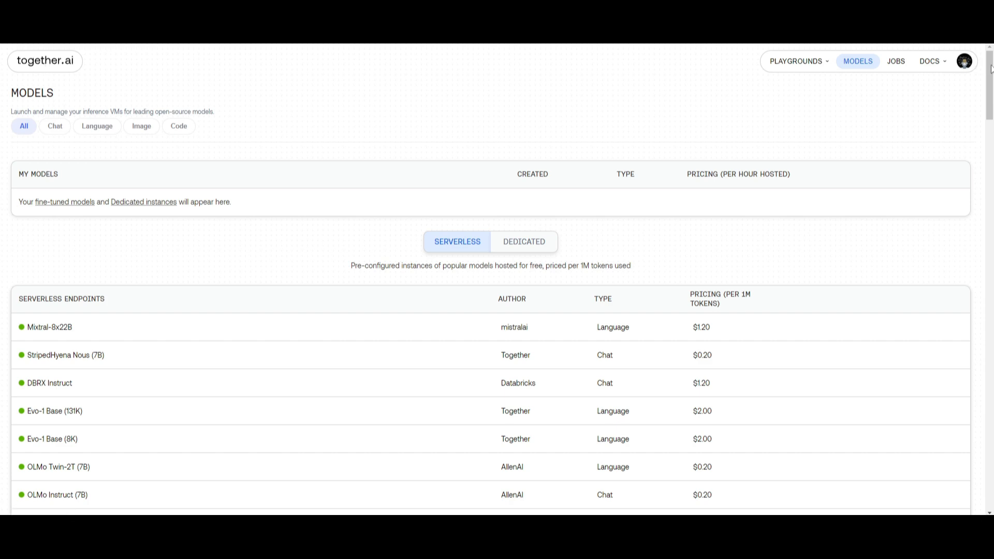
pyautogui.moveTo(48, 89)
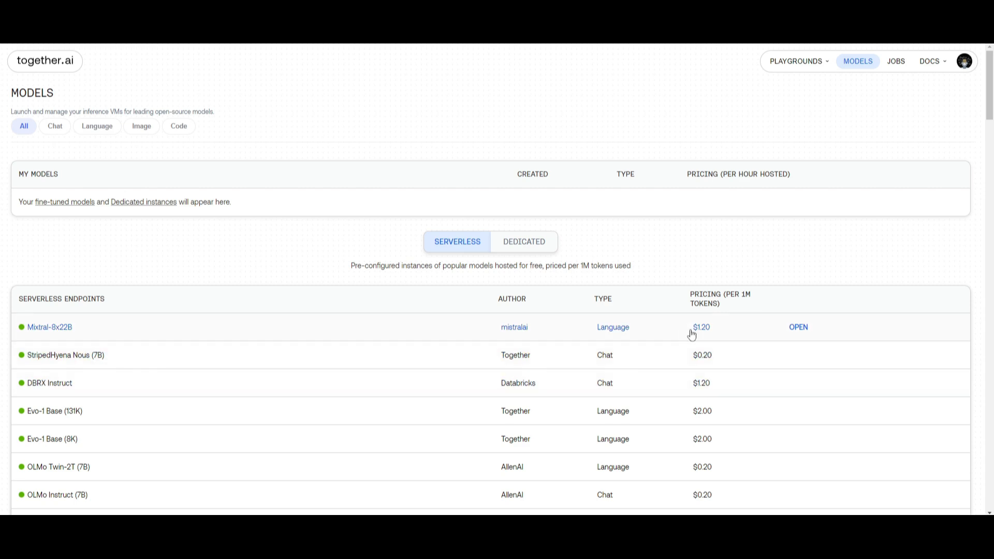
pyautogui.moveTo(673, 331)
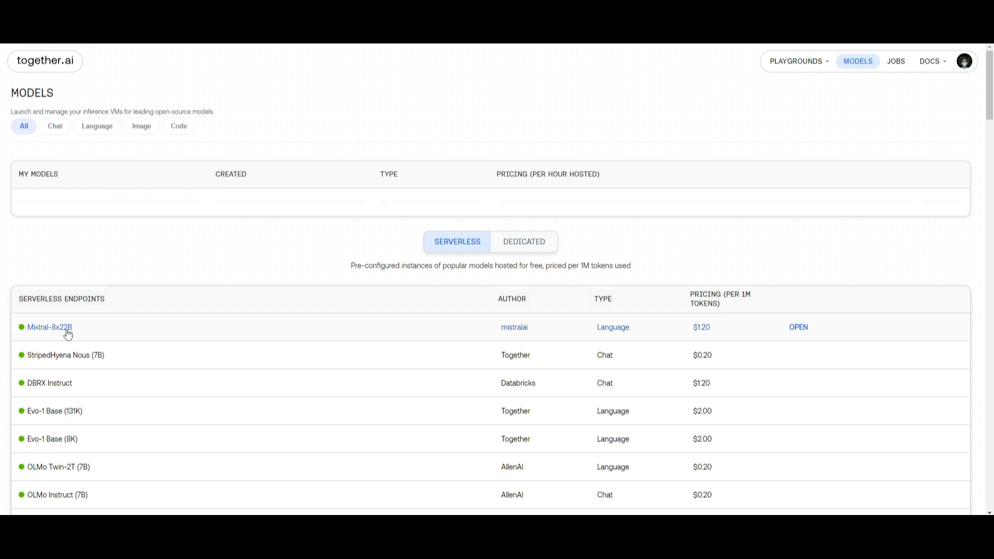
# View the Mixtral-8x22B serverless endpoint's license and per-token price, then open the model.
pyautogui.click(50, 327)
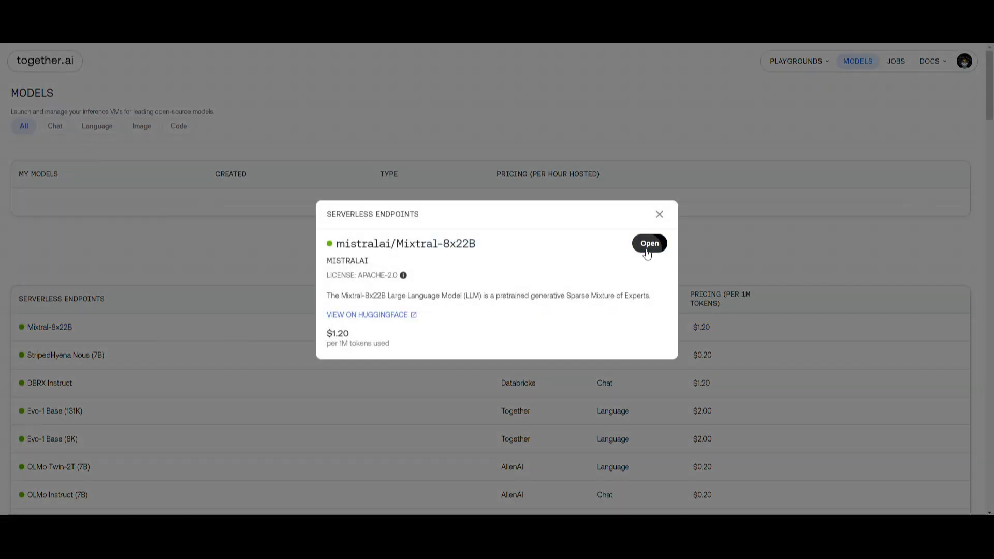
pyautogui.click(649, 243)
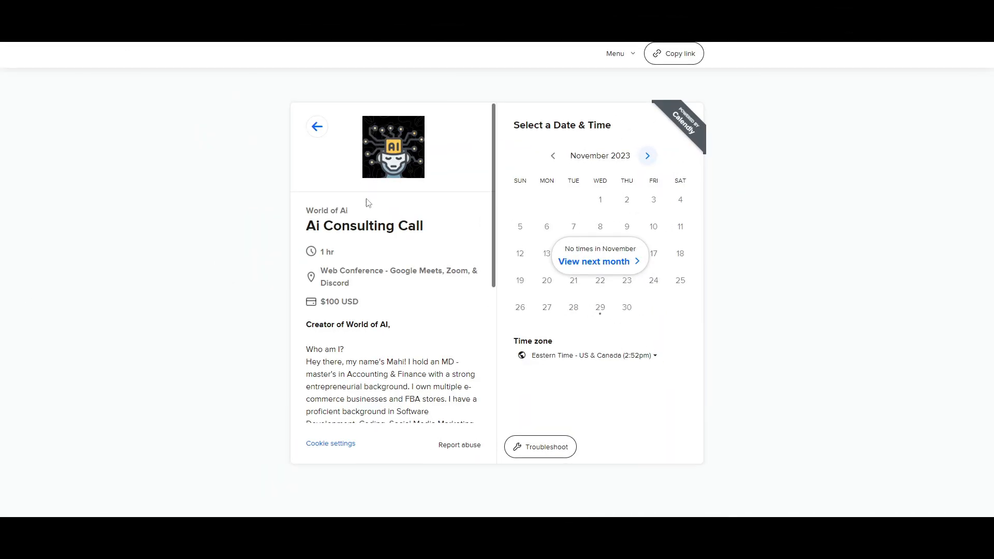
# Move the Ai Consulting Call calendar from November to December 2023.
pyautogui.click(647, 155)
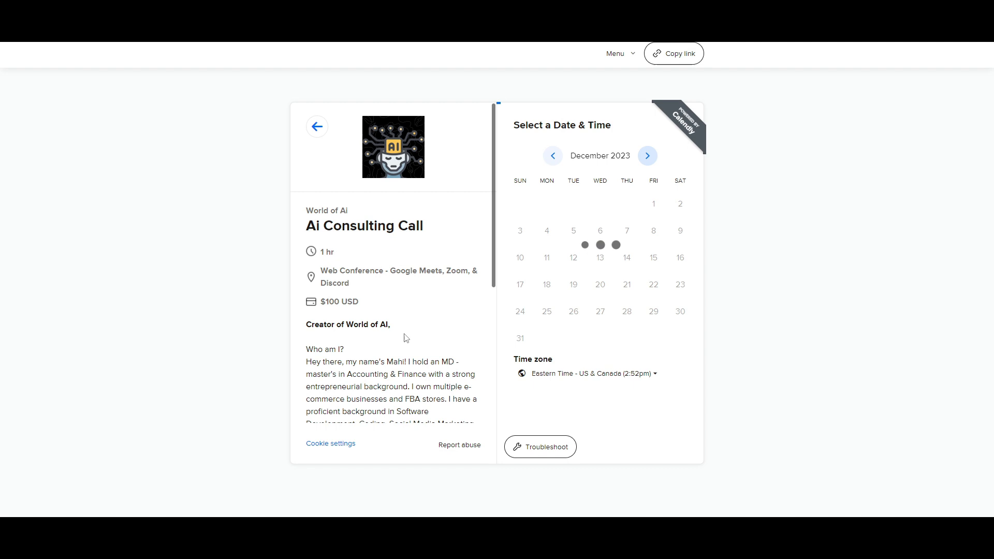
pyautogui.scroll(-3)
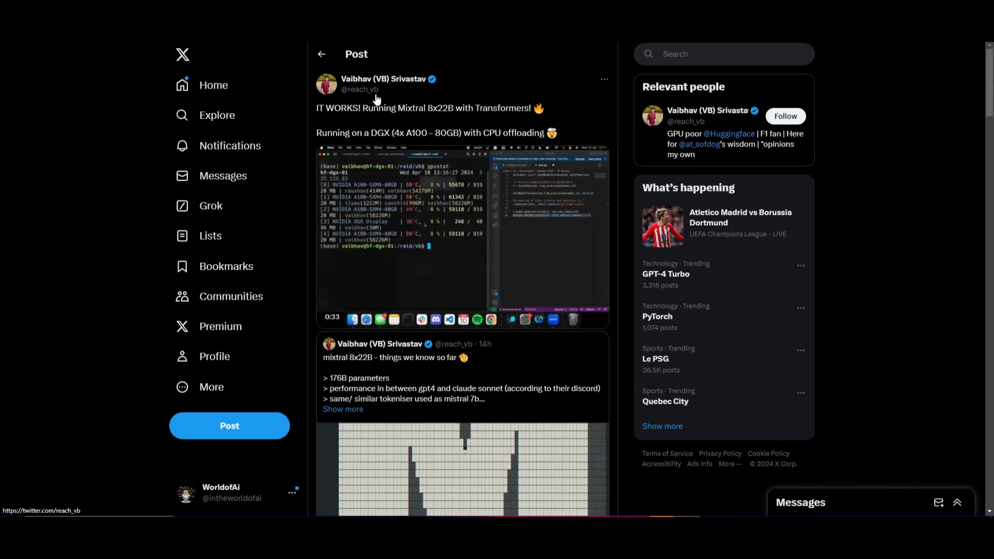
pyautogui.moveTo(362, 89)
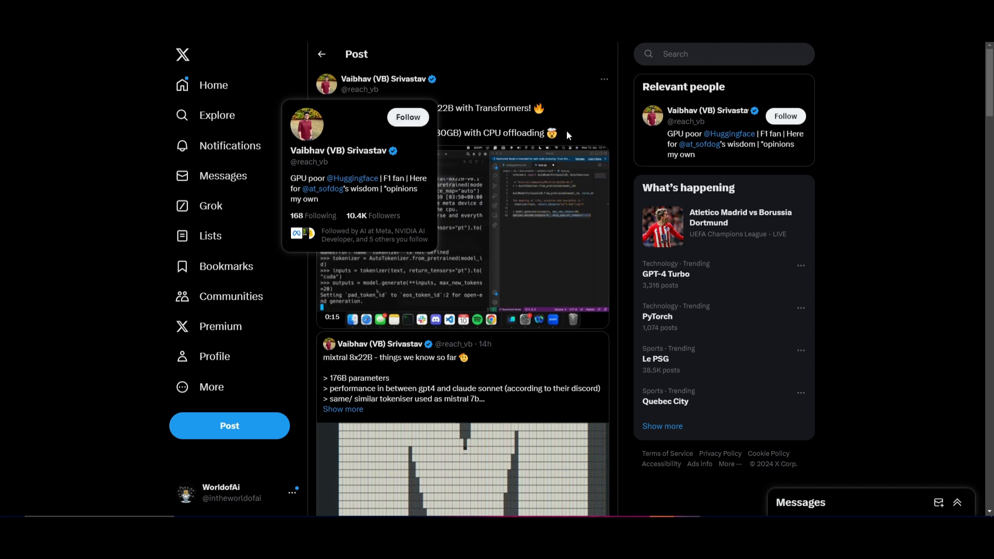
pyautogui.moveTo(568, 135)
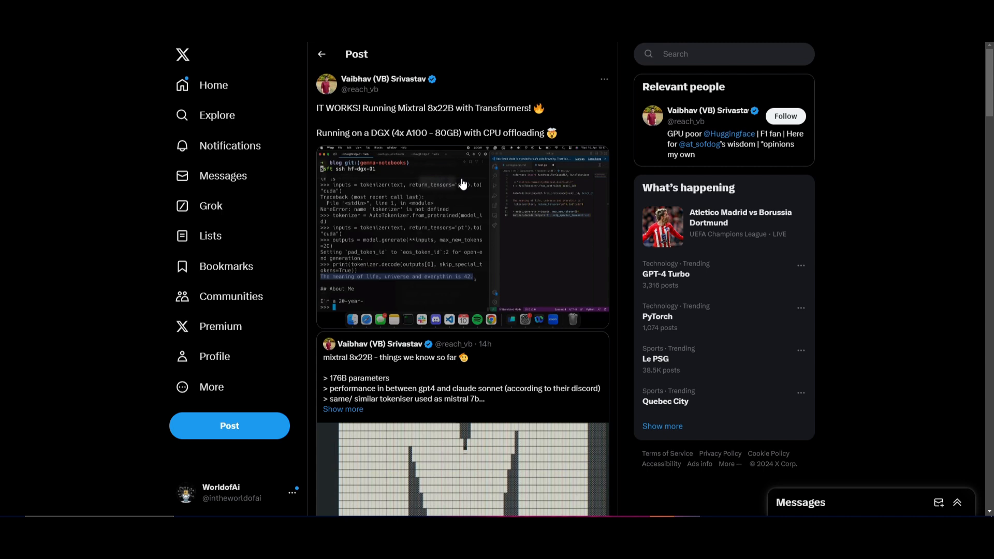
pyautogui.moveTo(489, 167)
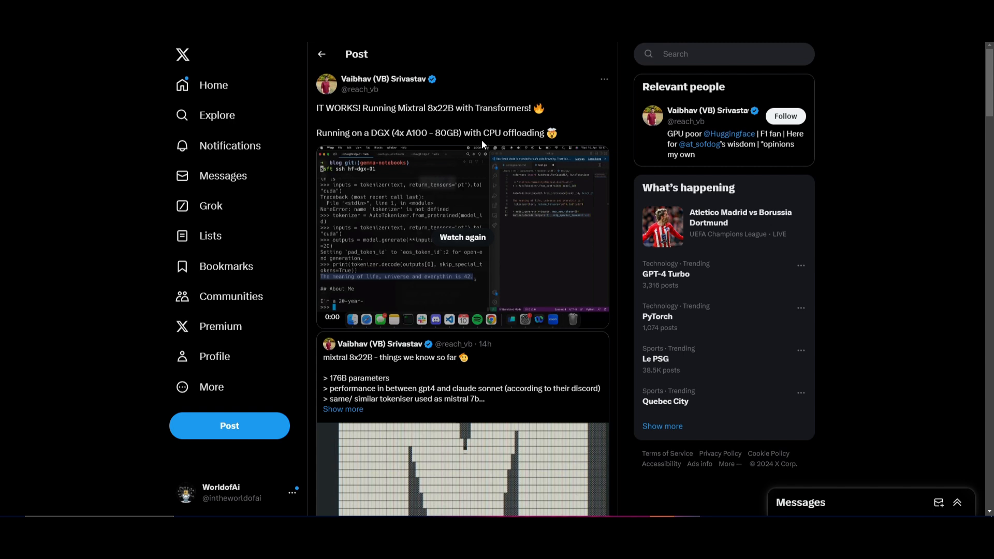
pyautogui.moveTo(527, 99)
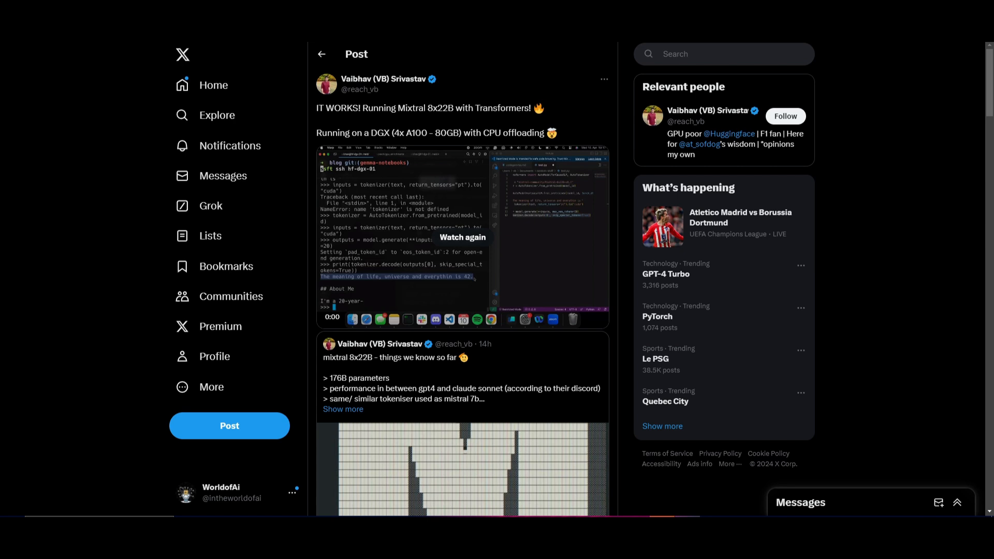
pyautogui.moveTo(22, 242)
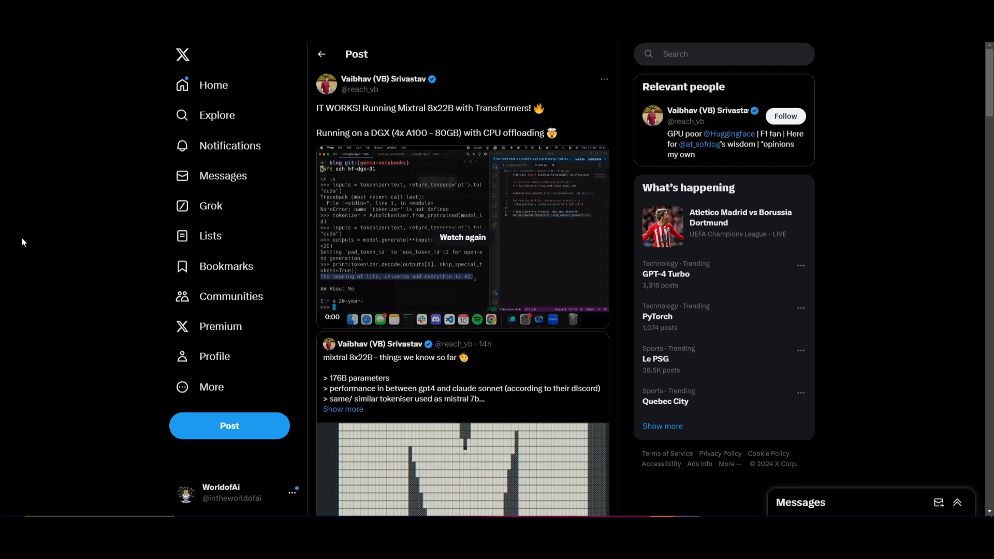
pyautogui.moveTo(441, 196)
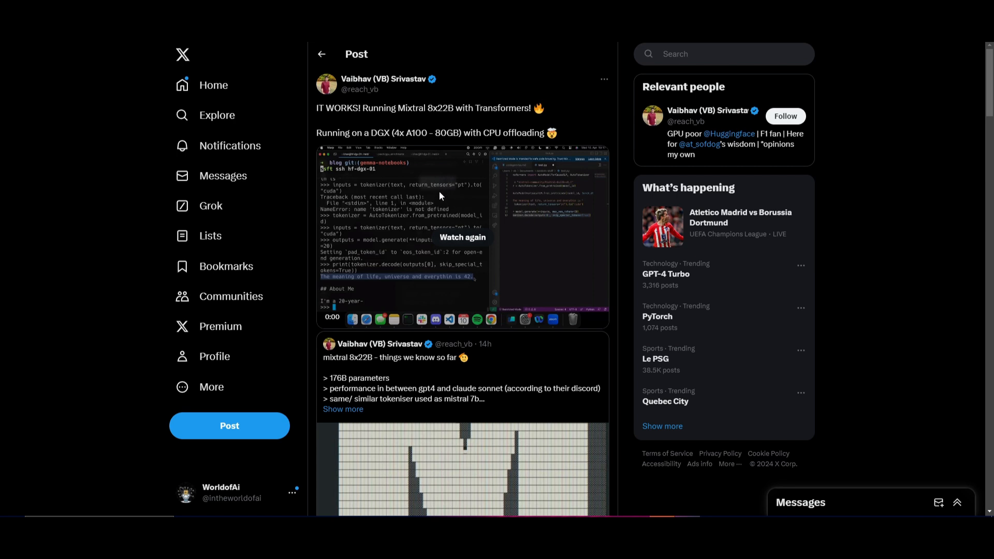
pyautogui.moveTo(440, 208)
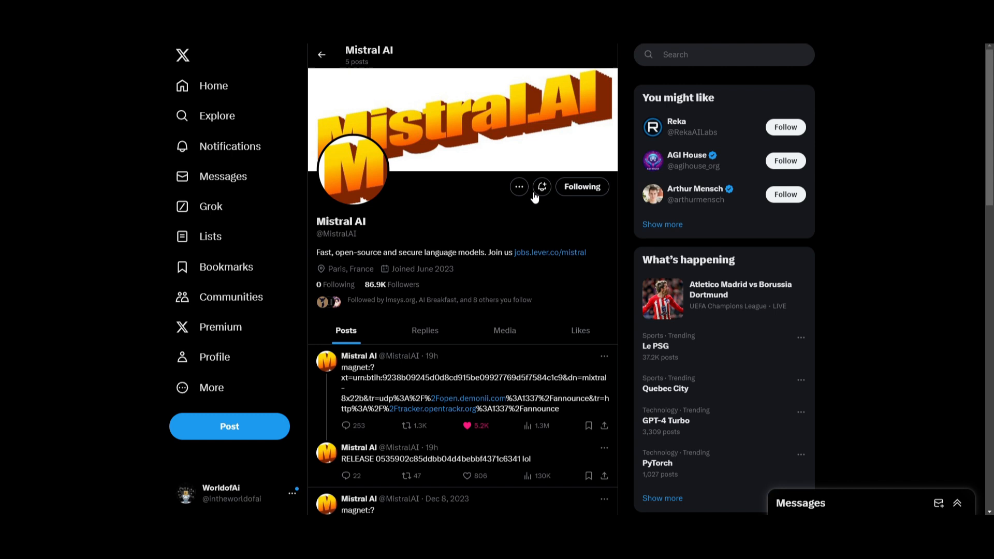
pyautogui.moveTo(626, 299)
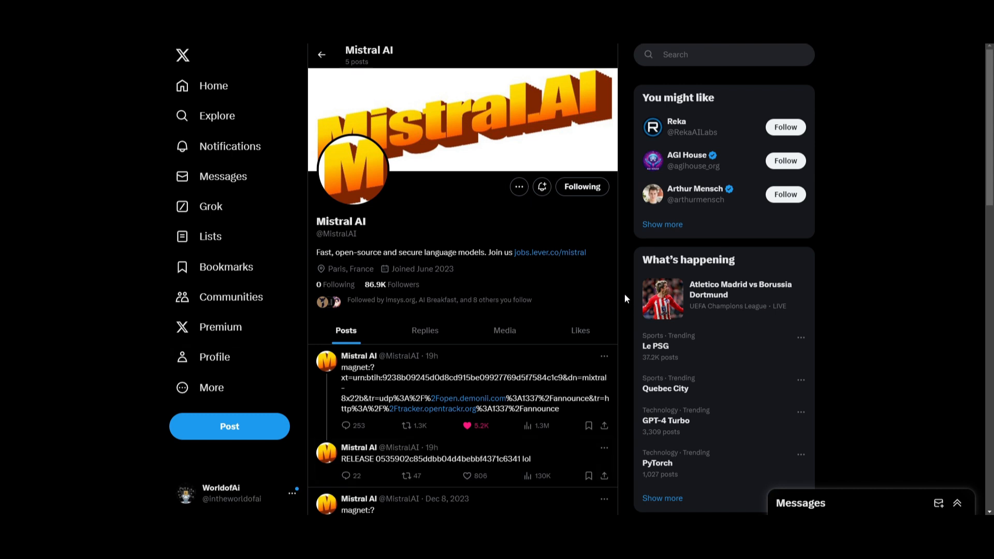
pyautogui.moveTo(691, 275)
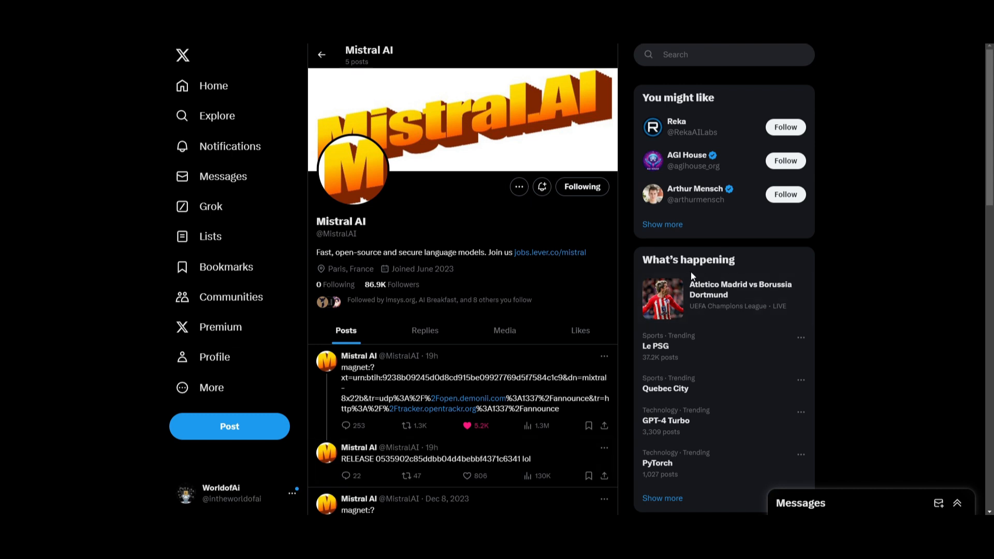
pyautogui.moveTo(689, 288)
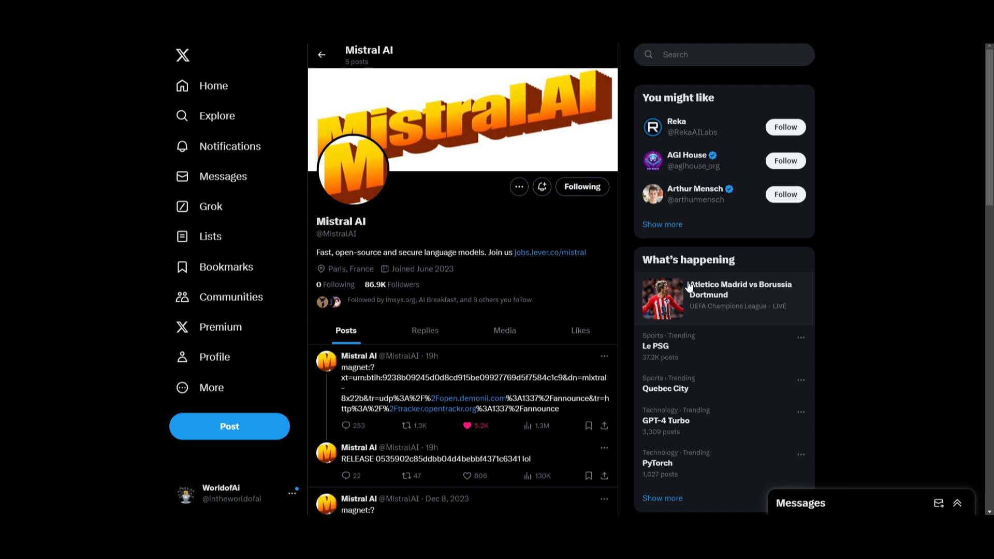
pyautogui.moveTo(669, 278)
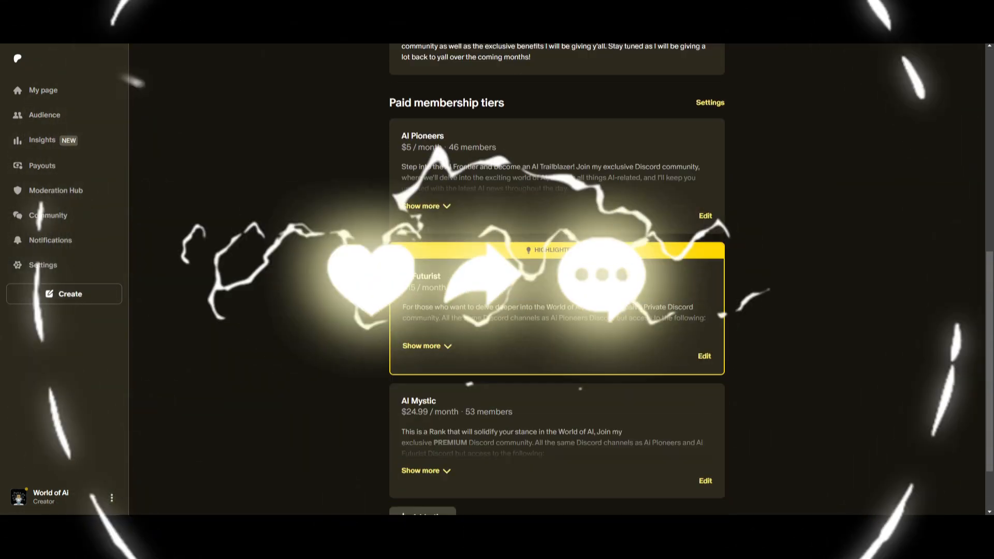
# Browse the WorldofAI channel's Videos grid down through its older AI tool uploads.
pyautogui.scroll(-3)
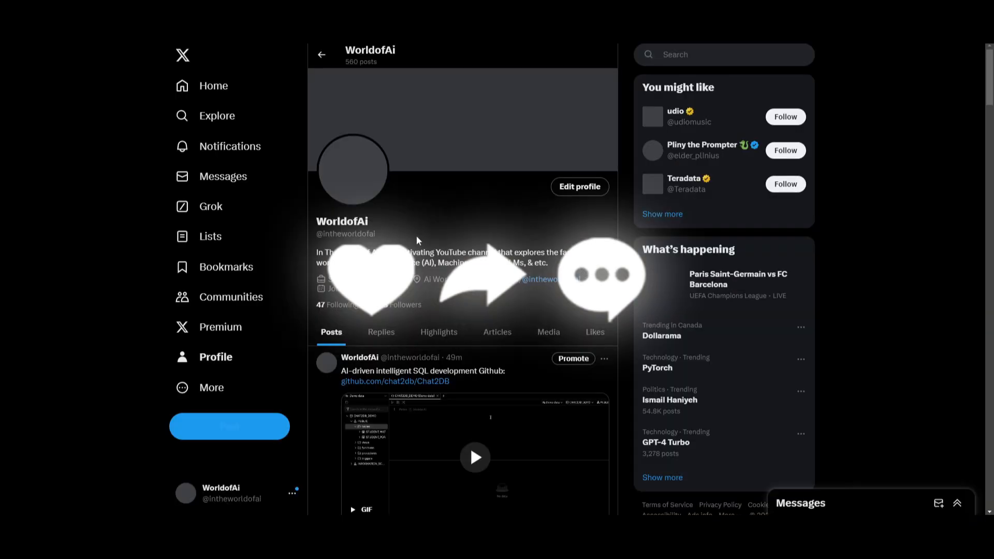
pyautogui.scroll(-3)
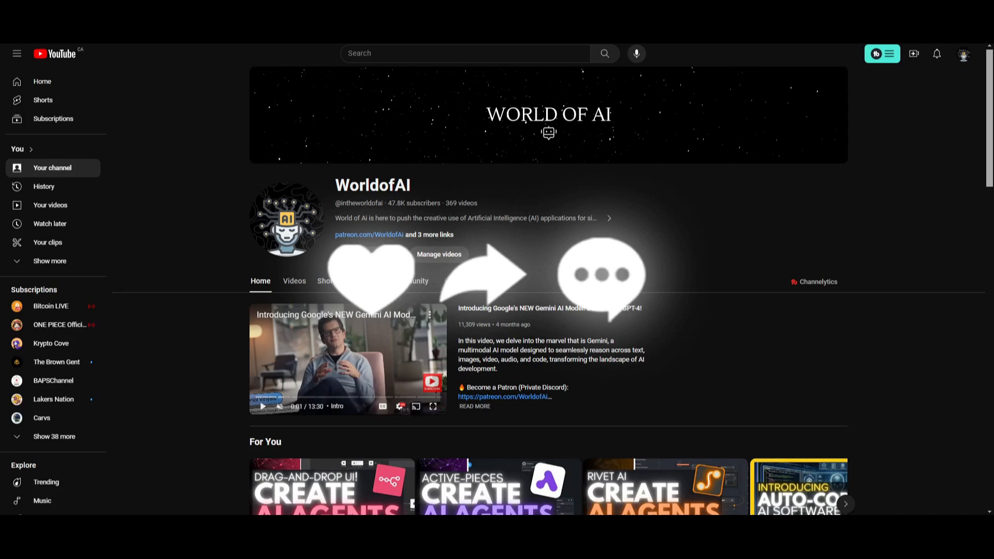
pyautogui.click(295, 281)
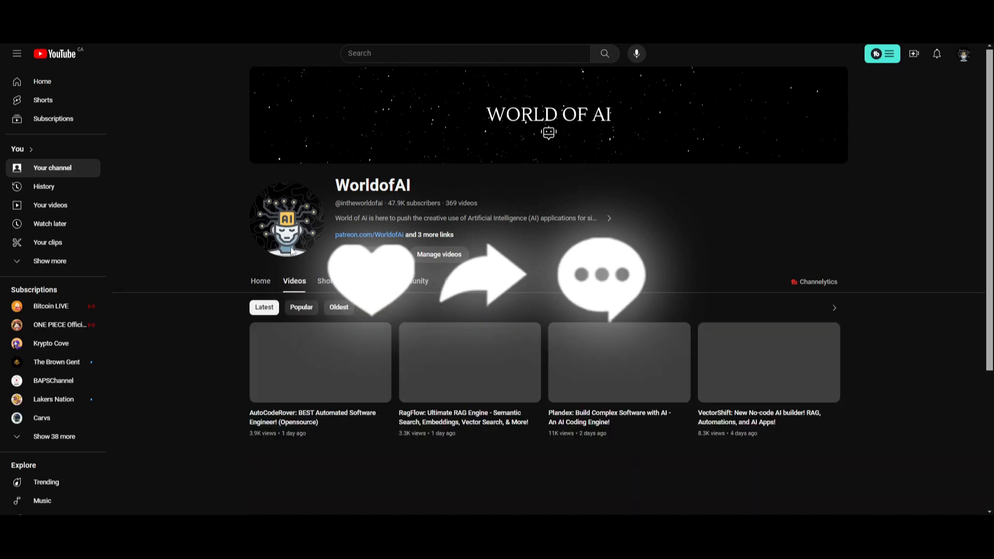
pyautogui.scroll(-3)
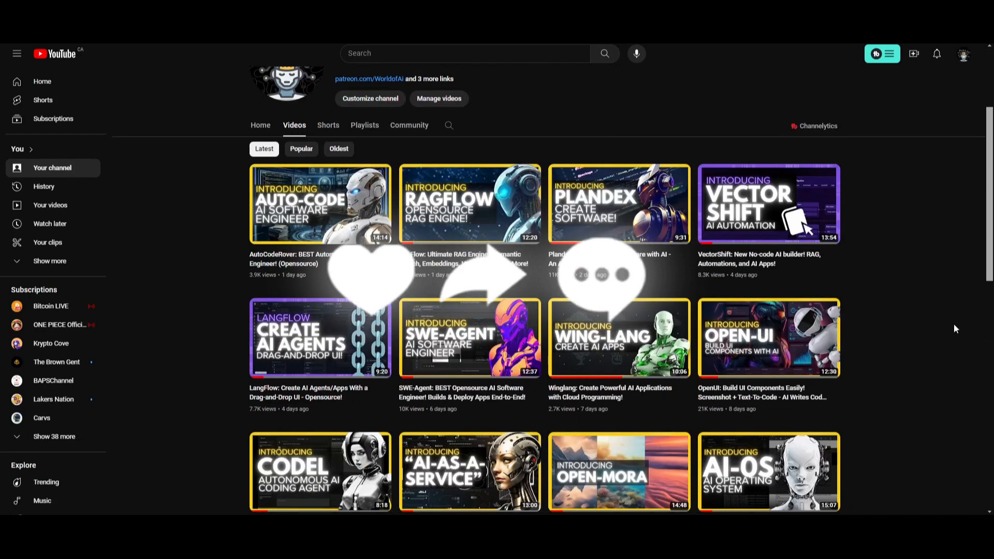
pyautogui.scroll(-3)
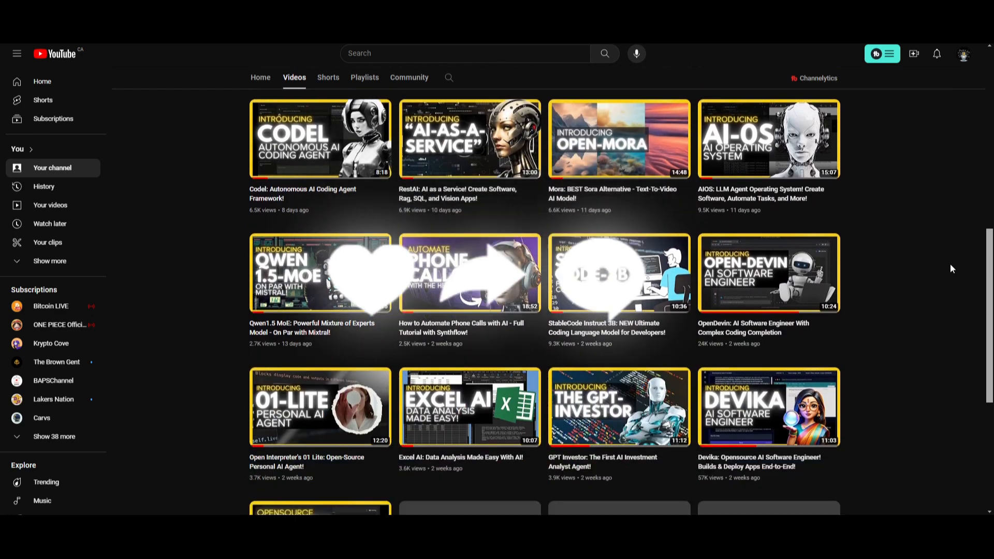
pyautogui.scroll(-3)
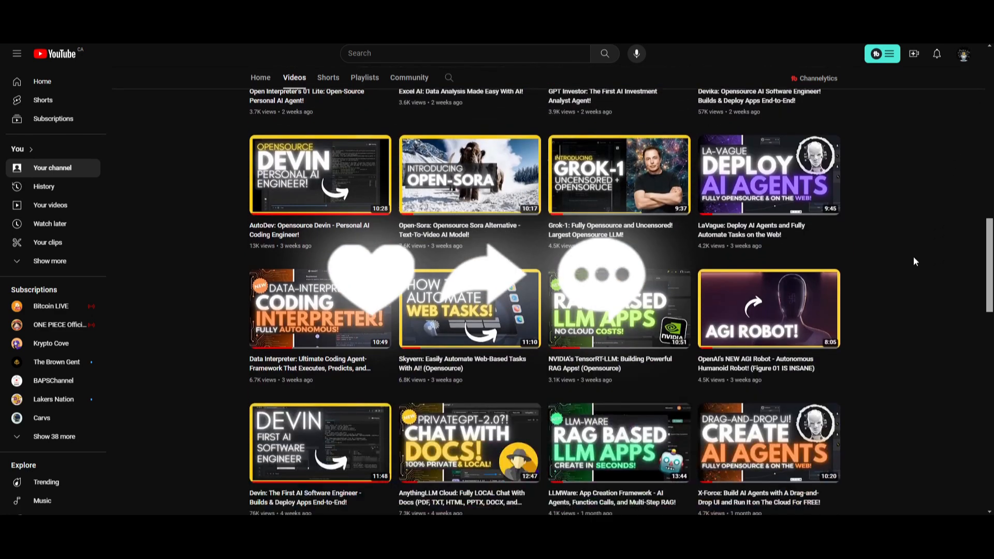
pyautogui.scroll(-3)
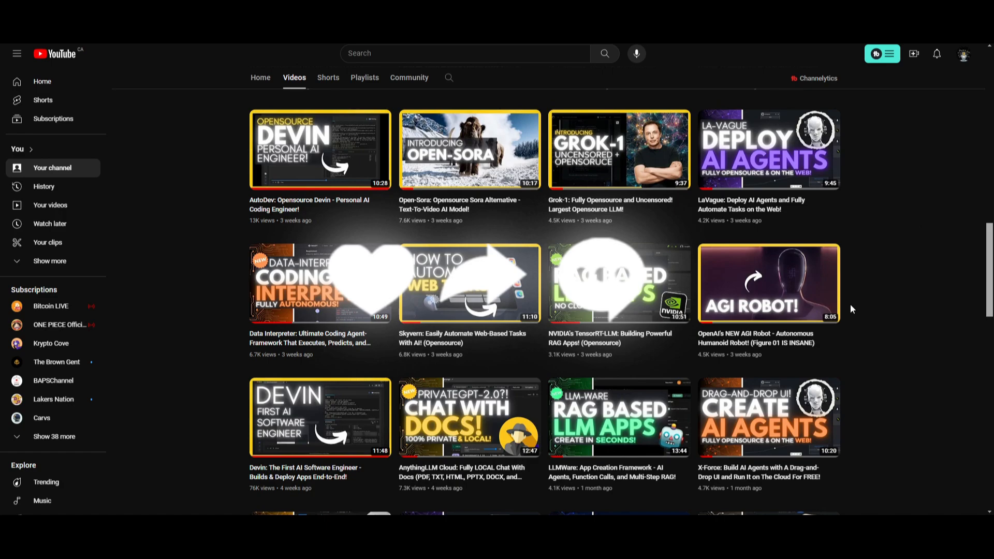